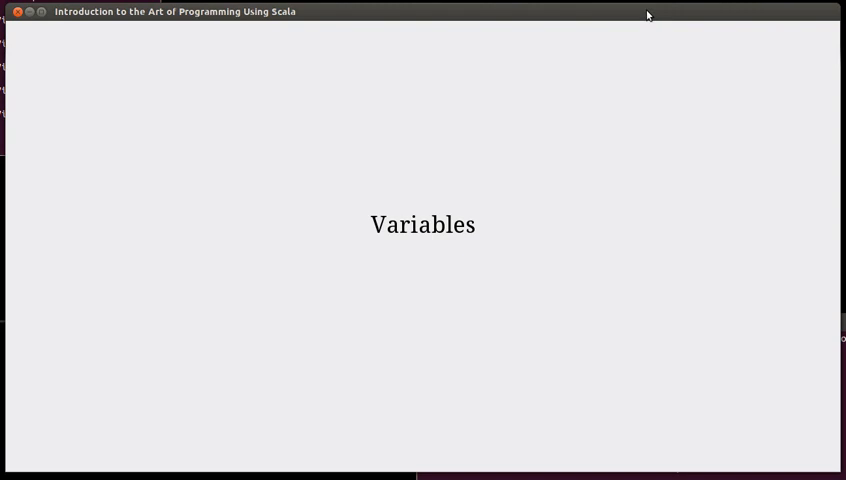
pyautogui.moveTo(624, 18)
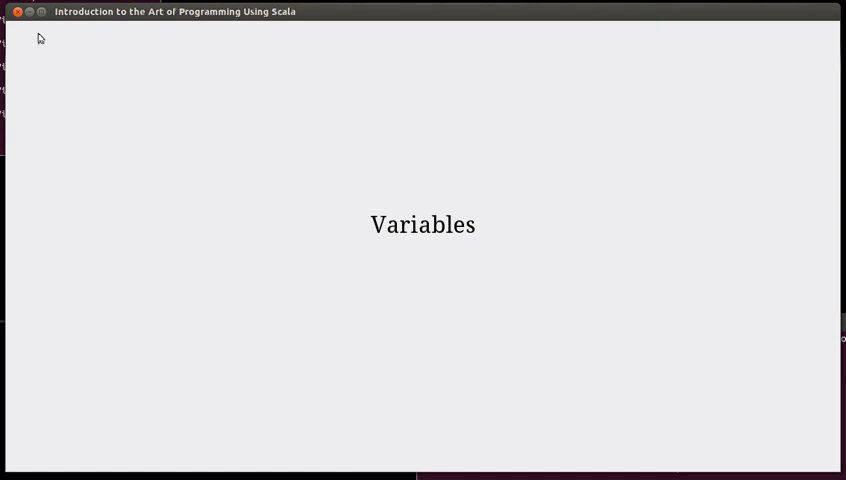
pyautogui.moveTo(30, 18)
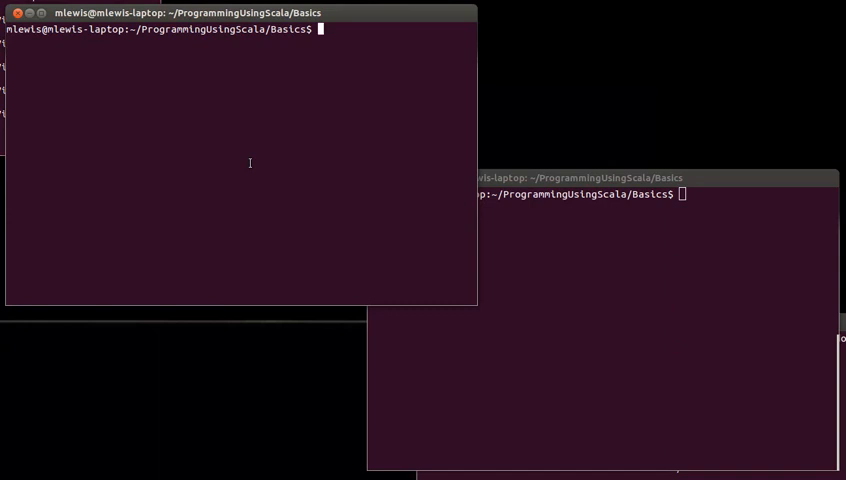
pyautogui.write('scala')
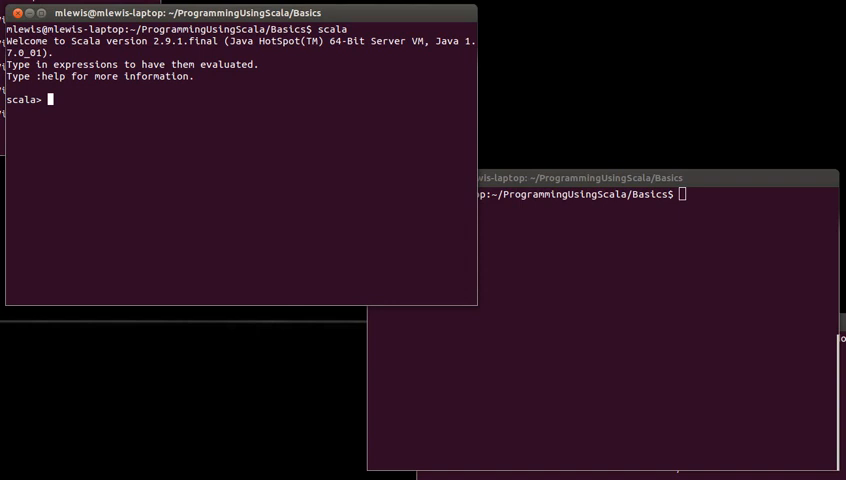
pyautogui.write('1')
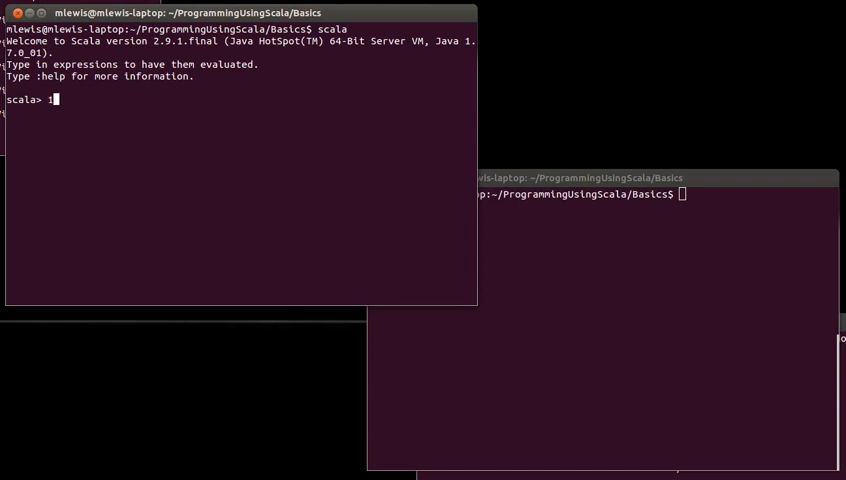
pyautogui.write('00')
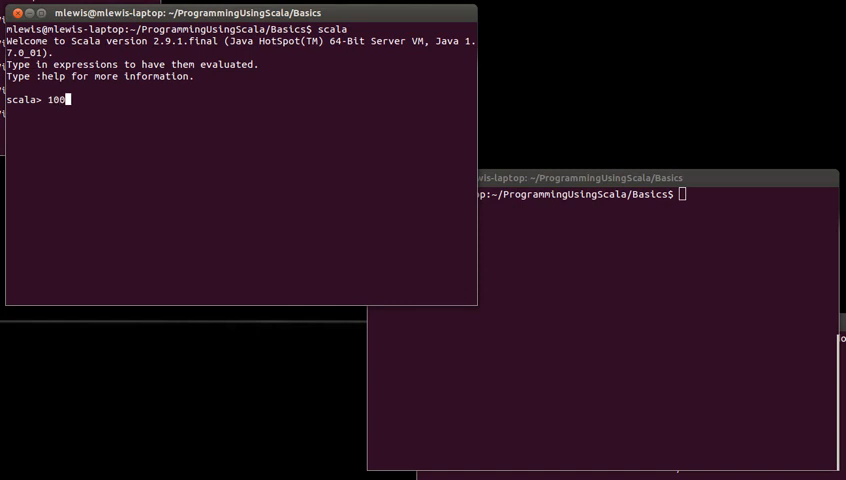
pyautogui.write('0000')
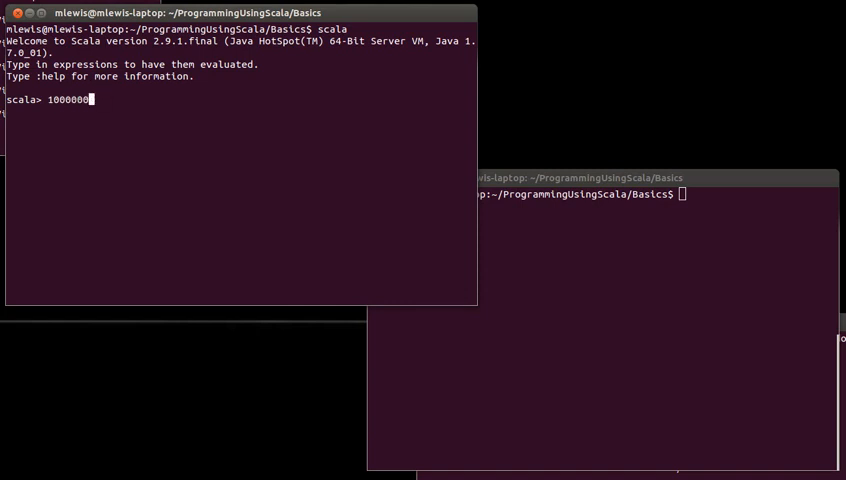
pyautogui.press('BackSpace')
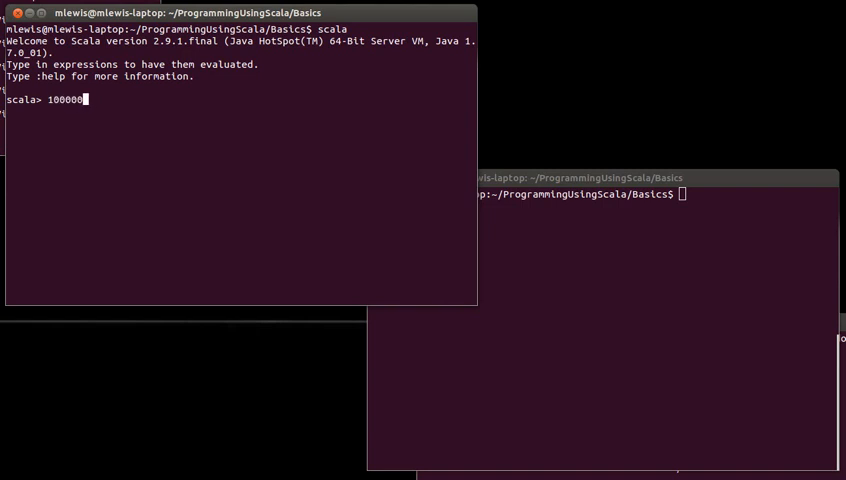
pyautogui.write('0000')
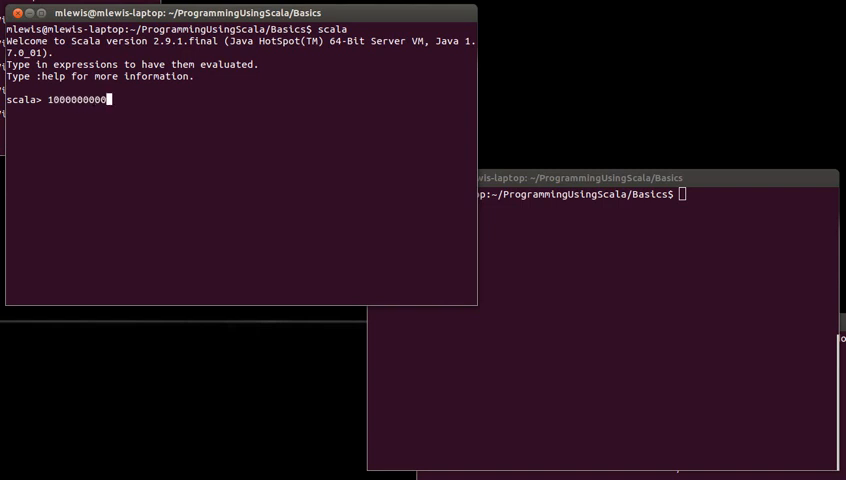
# Divide it by (60*60*24*365) and evaluate, giving res0: Int = 31
pyautogui.write('/')
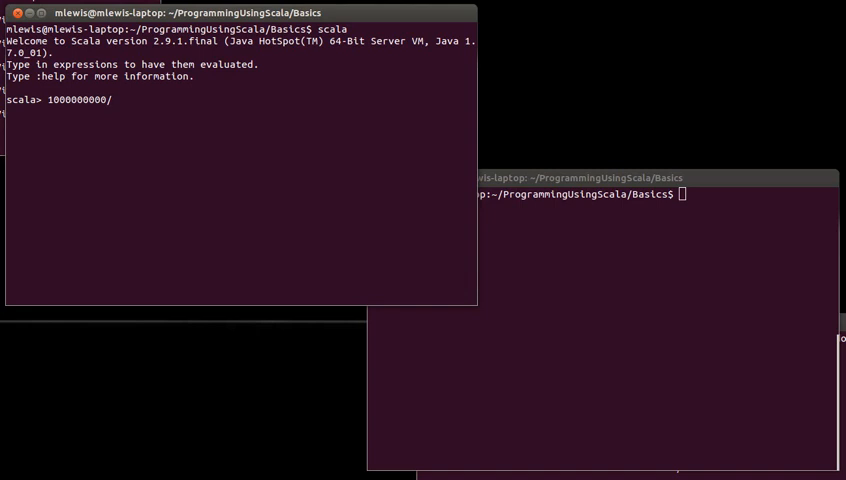
pyautogui.write('(')
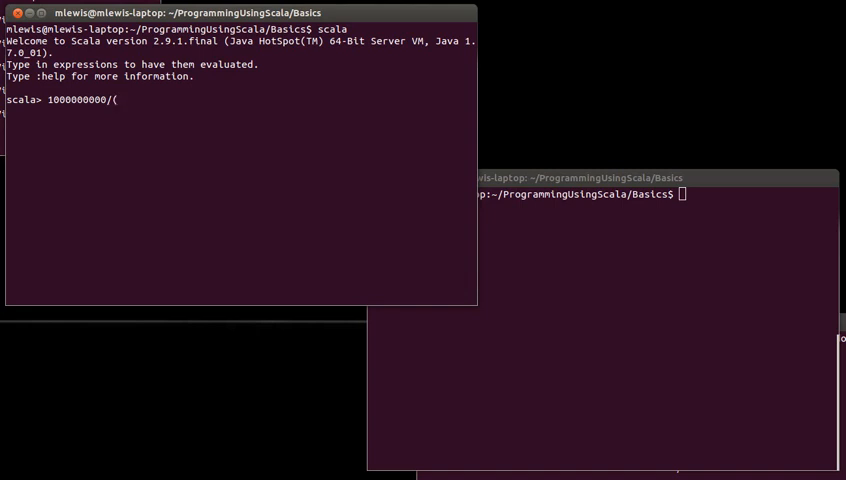
pyautogui.write('60*')
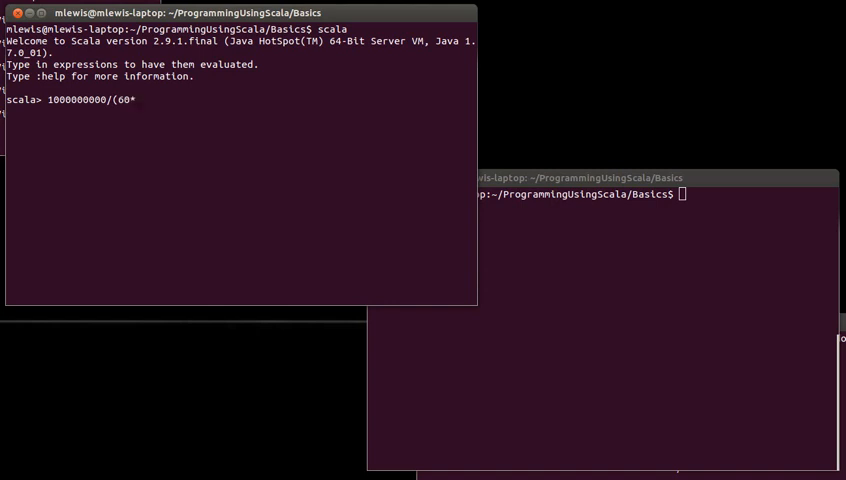
pyautogui.write('60*2')
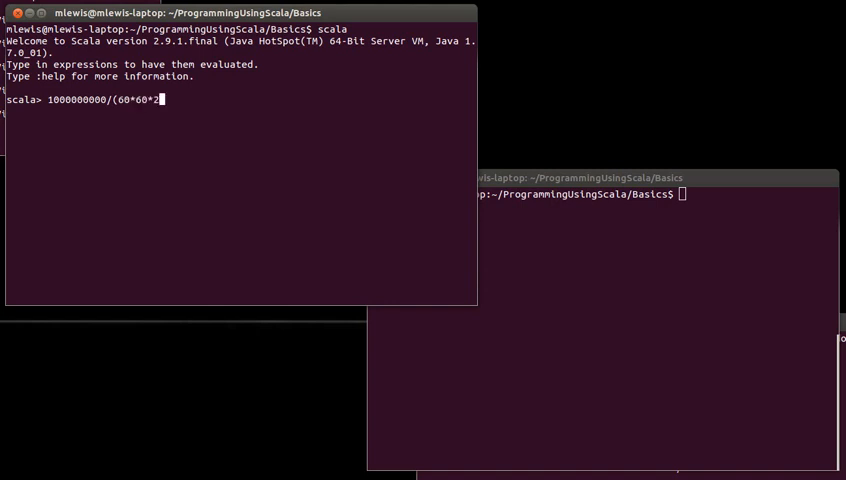
pyautogui.write('24*')
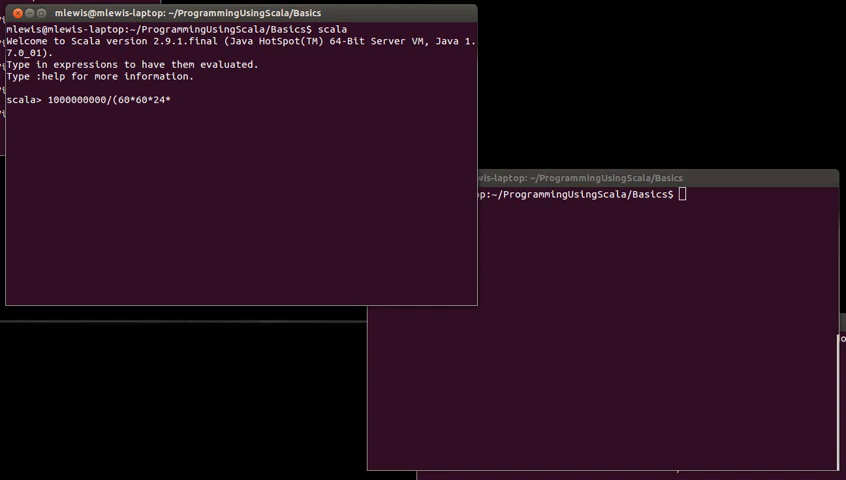
pyautogui.write('365)')
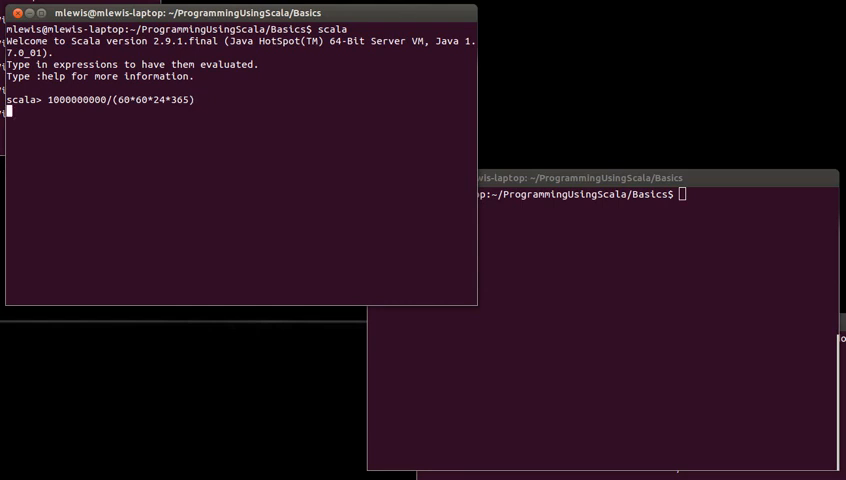
pyautogui.press('Return')
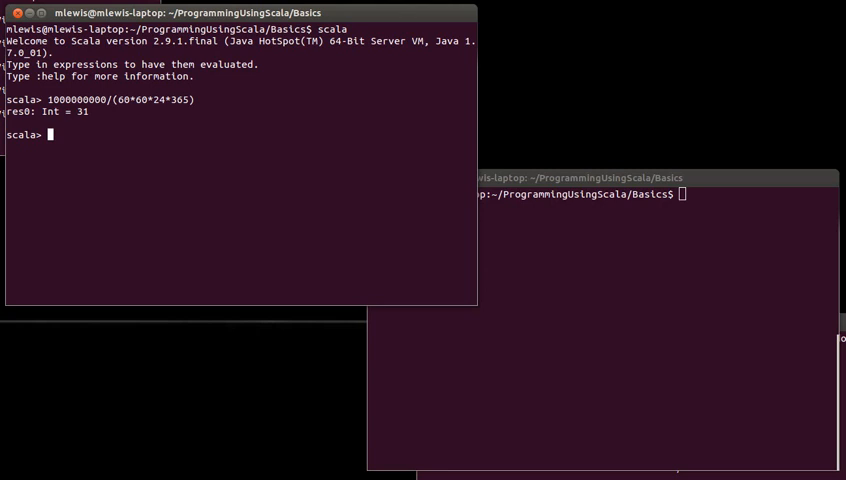
pyautogui.write('1000000000(60*60*24*365)')
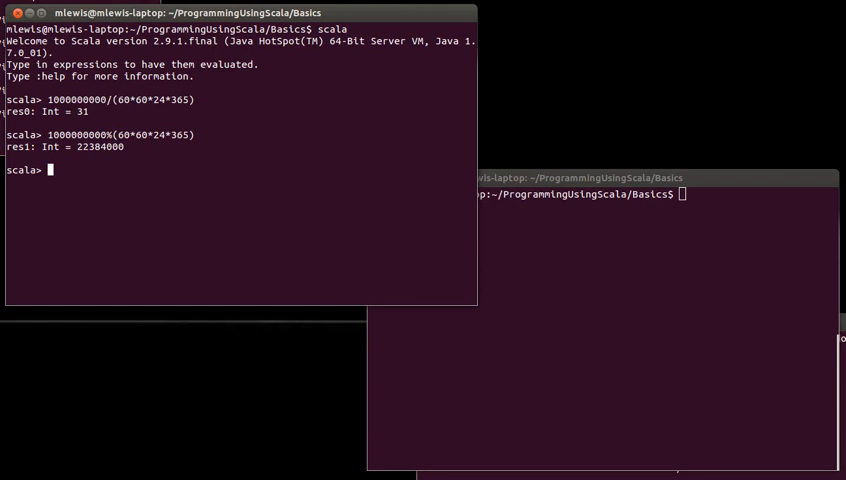
pyautogui.write('v')
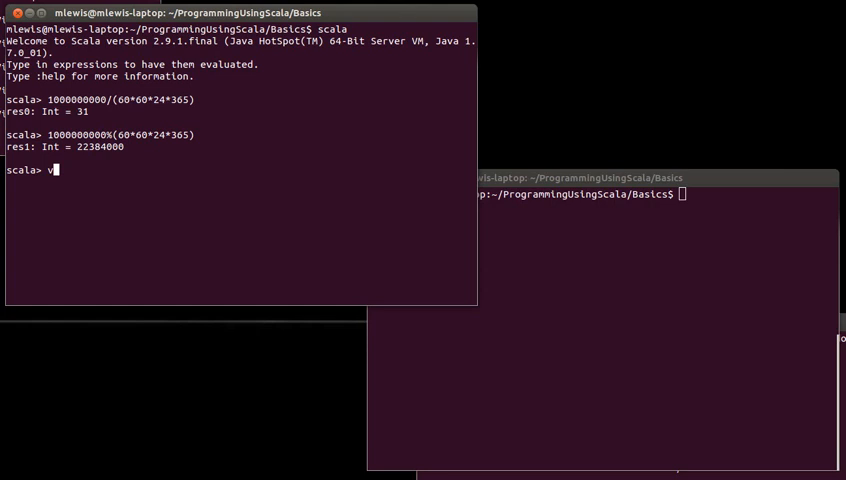
pyautogui.write('al')
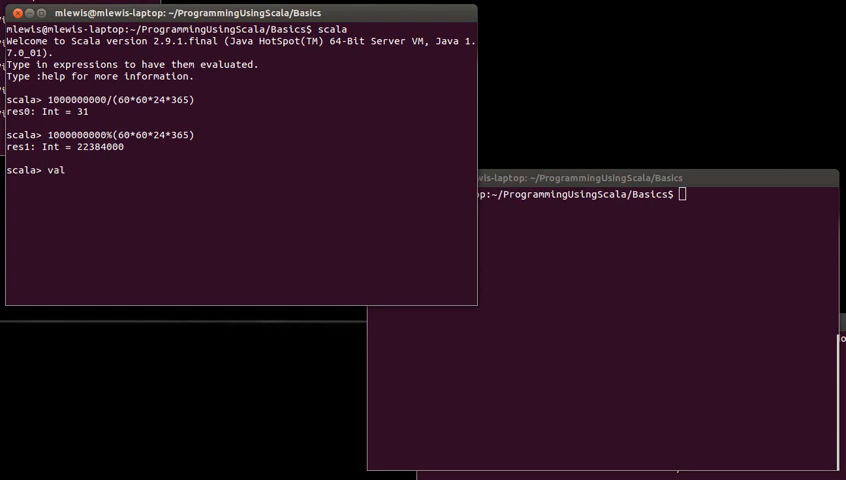
pyautogui.press('BackSpace')
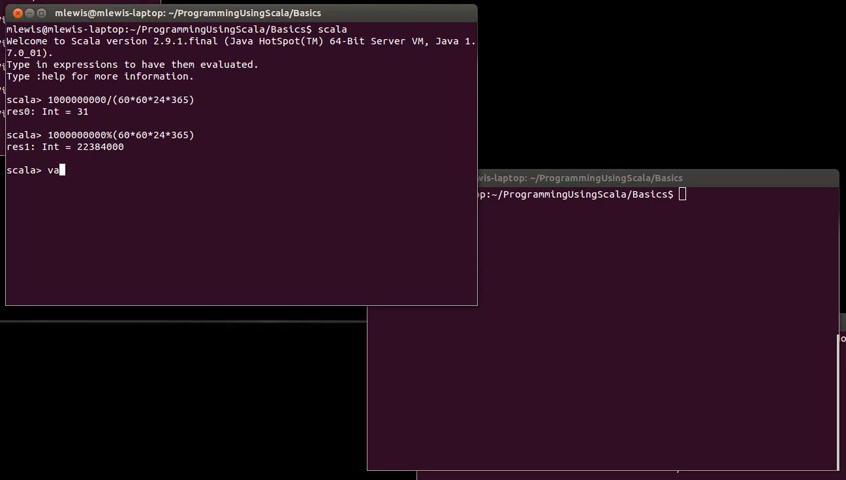
pyautogui.write('l')
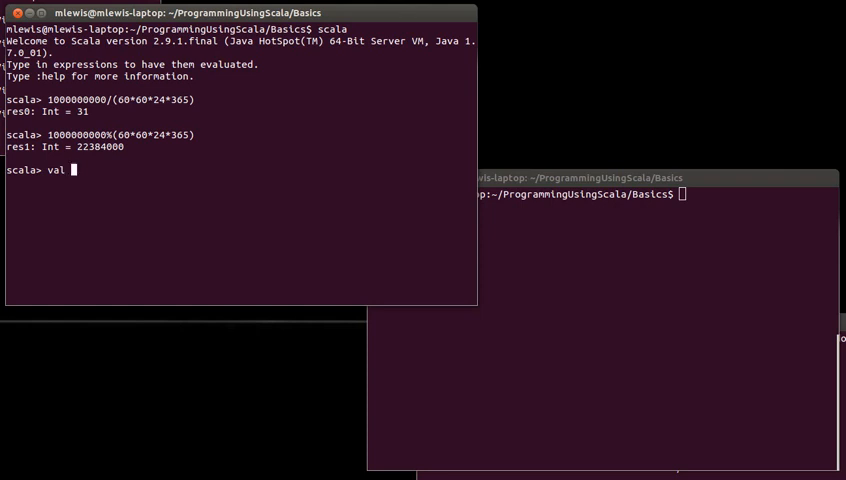
pyautogui.write('oneBillion =')
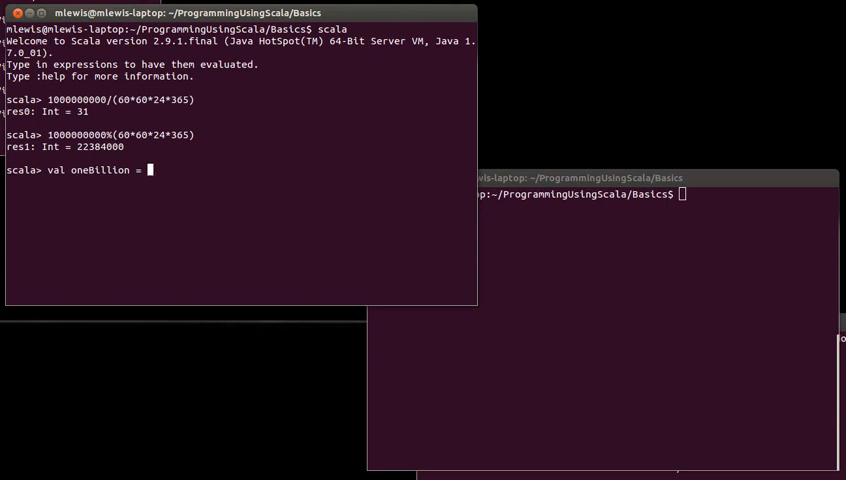
pyautogui.write('1')
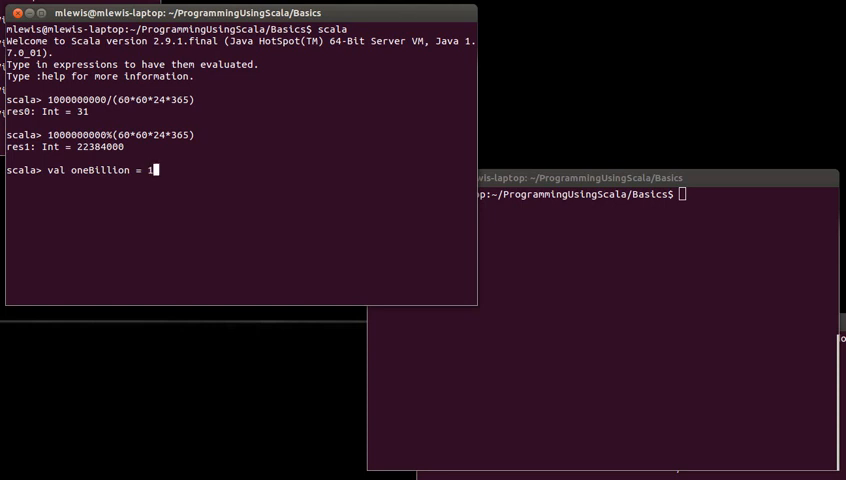
pyautogui.write('000000000')
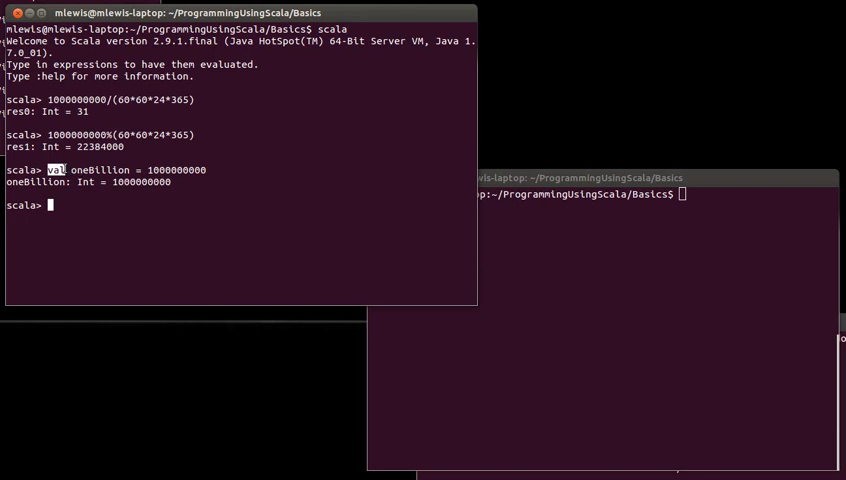
pyautogui.doubleClick(98, 169)
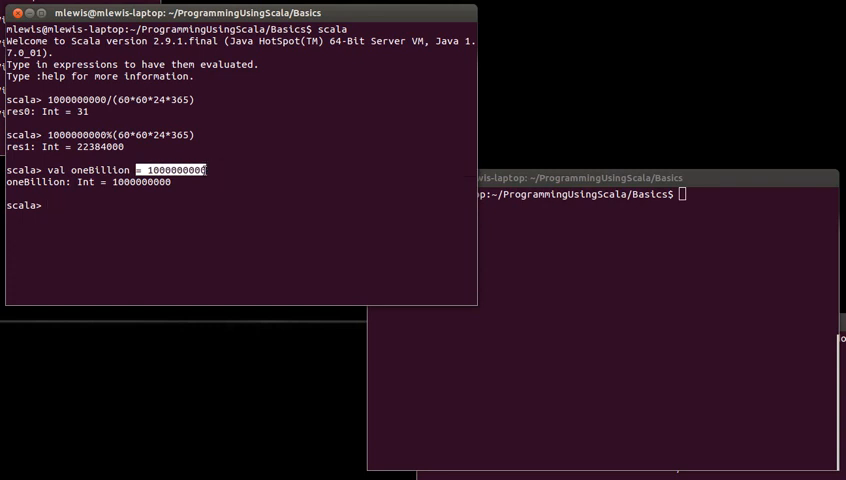
pyautogui.press('Return')
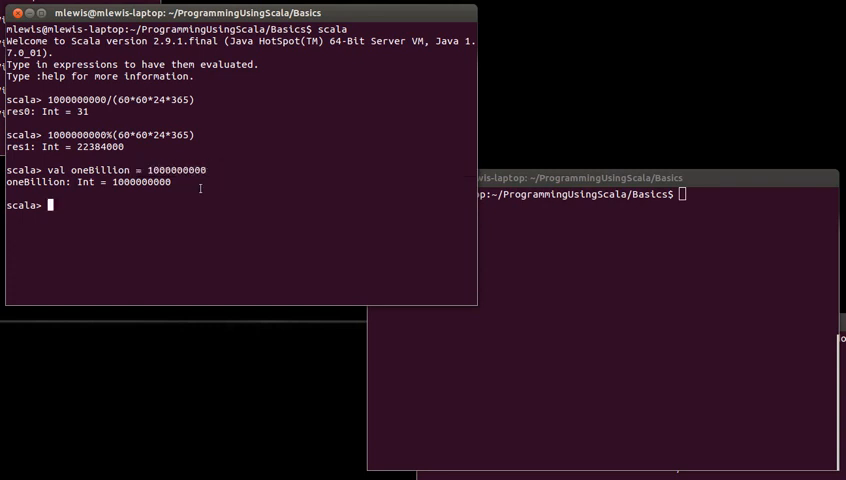
pyautogui.write('val oneBillion = 1000000000')
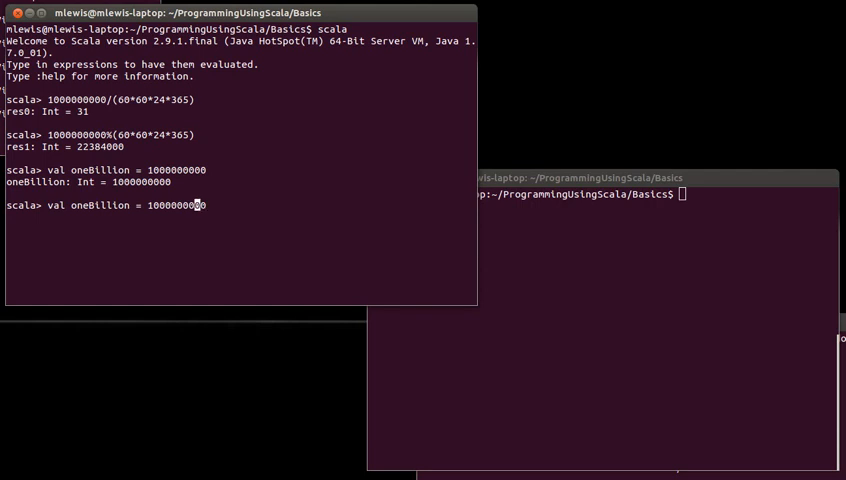
pyautogui.write(':Int')
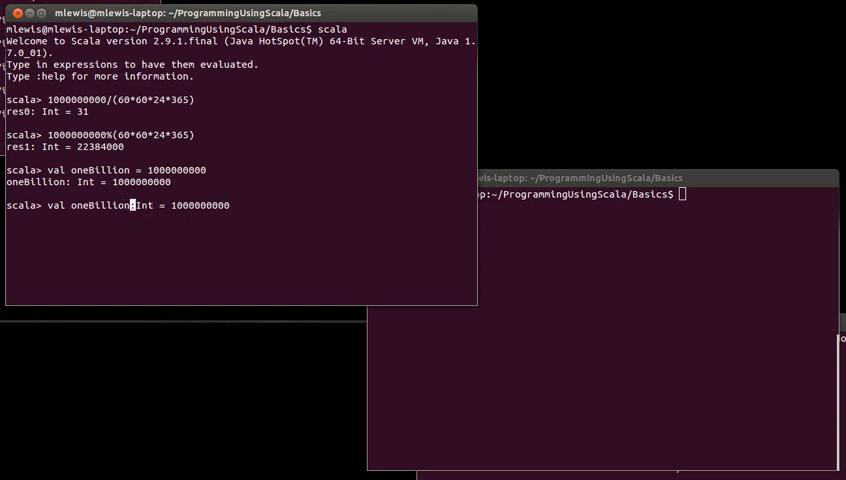
pyautogui.write(':Int')
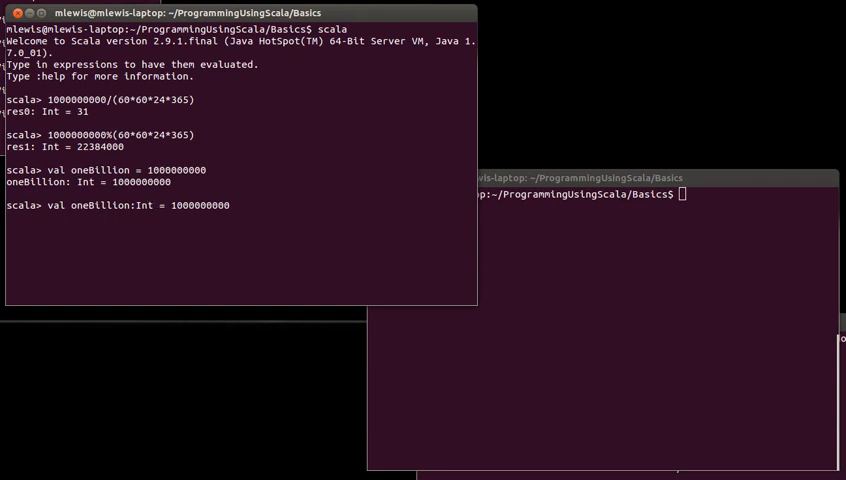
pyautogui.write('D')
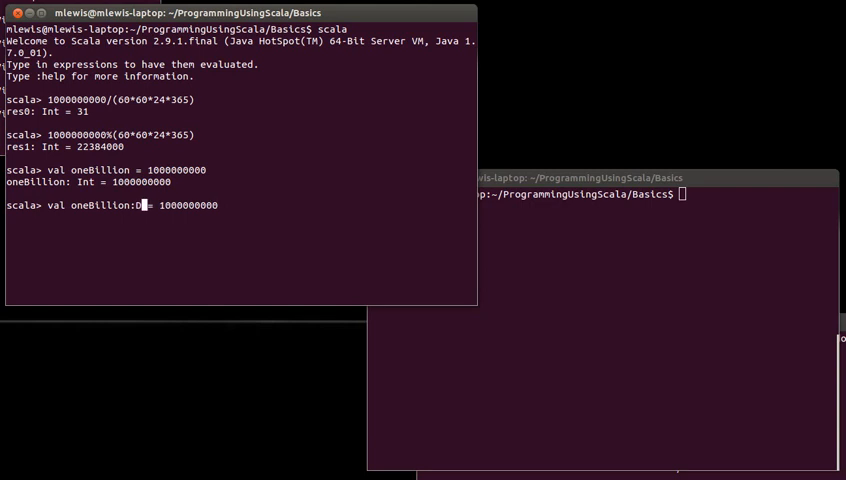
pyautogui.press('Return')
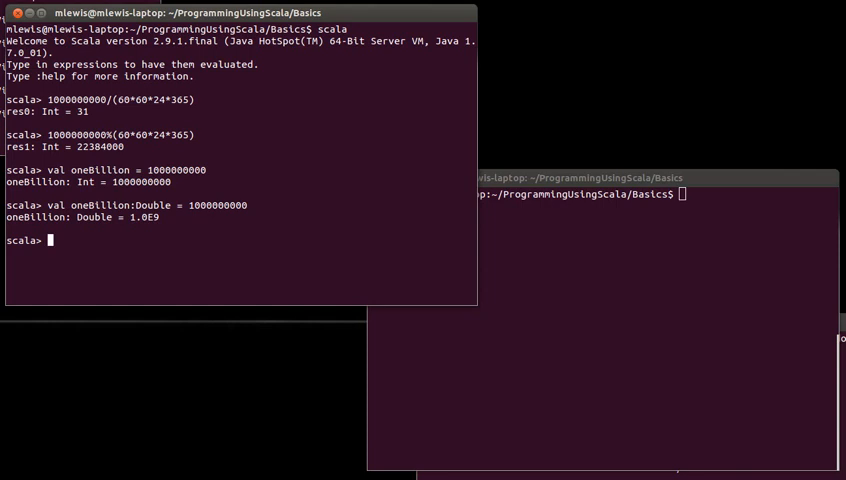
pyautogui.write('val oneBillion = 1000000000')
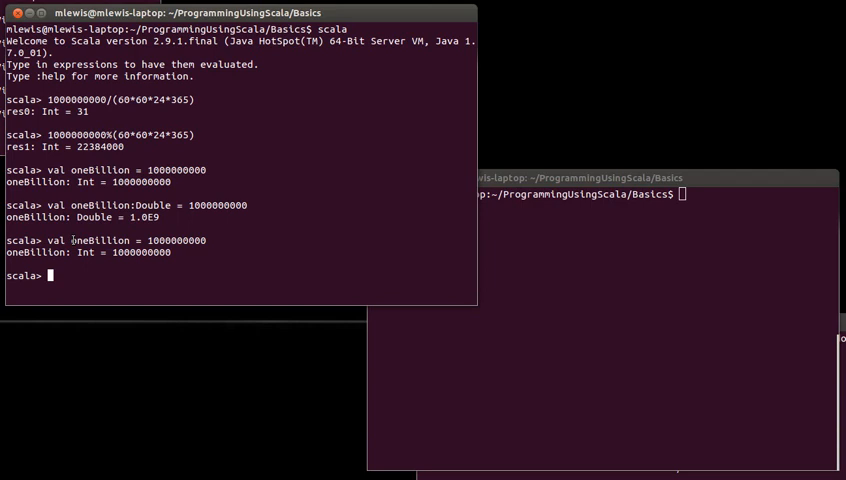
pyautogui.doubleClick(100, 240)
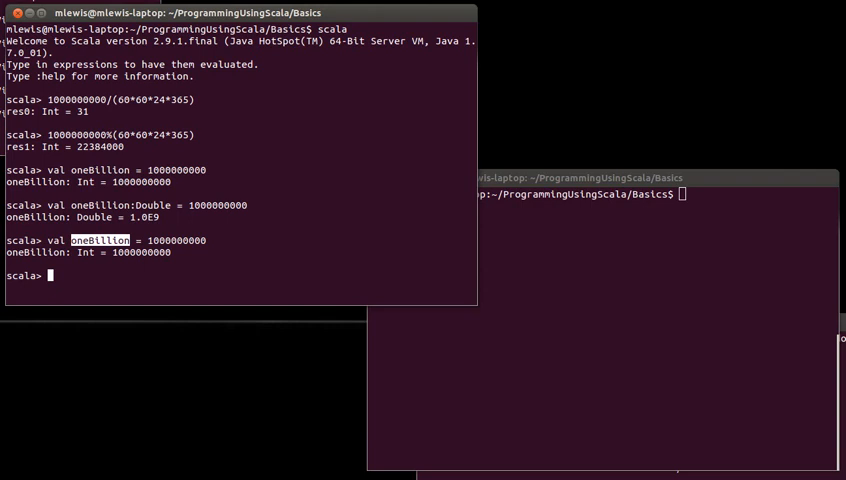
pyautogui.write('1B')
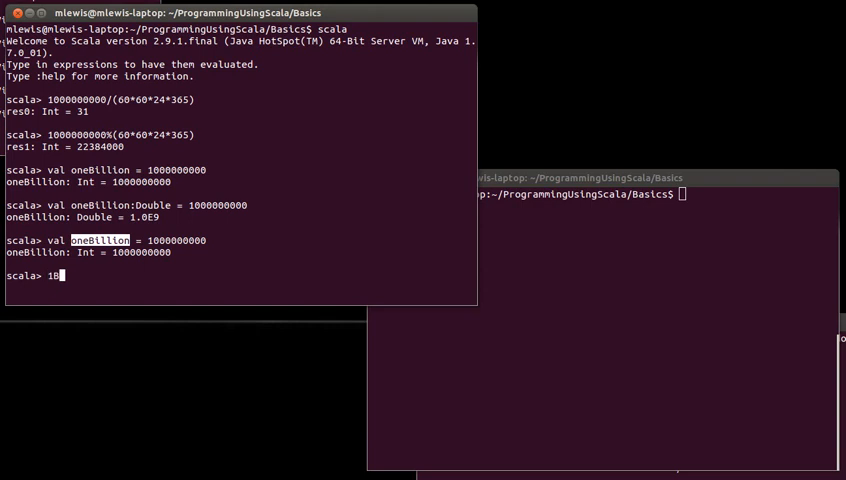
pyautogui.write('illion')
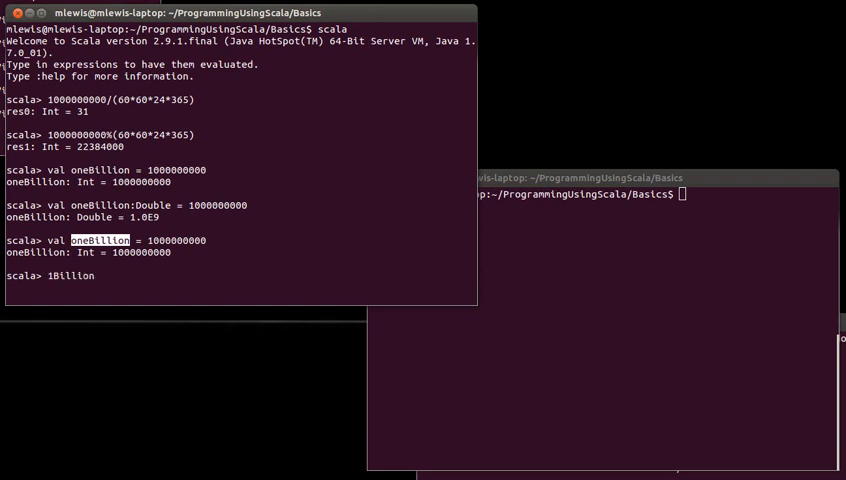
pyautogui.press('BackSpace')
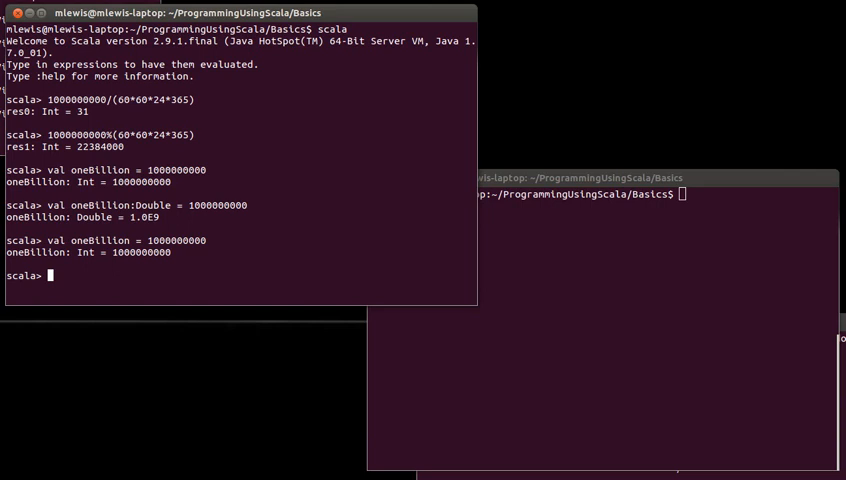
pyautogui.write('OnEbIlL')
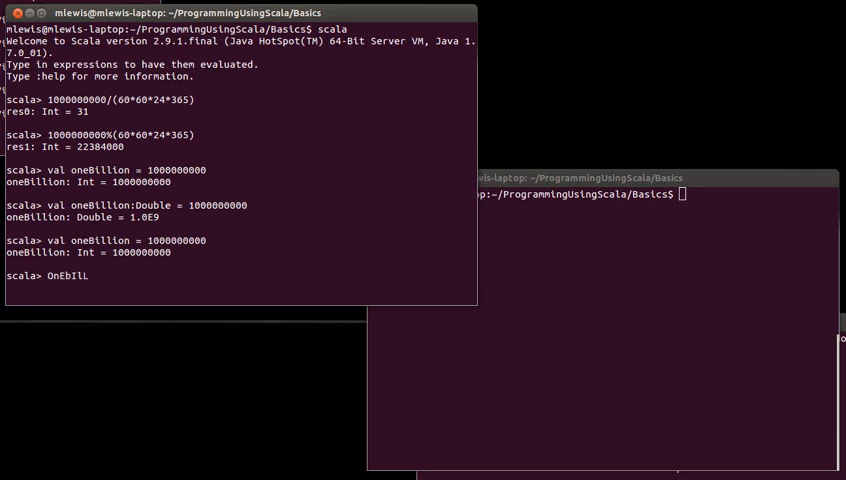
pyautogui.write('iOn')
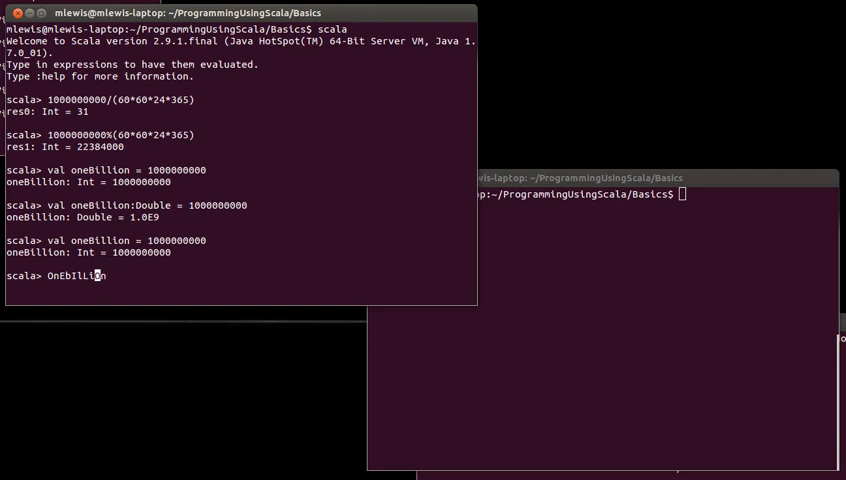
pyautogui.write('n')
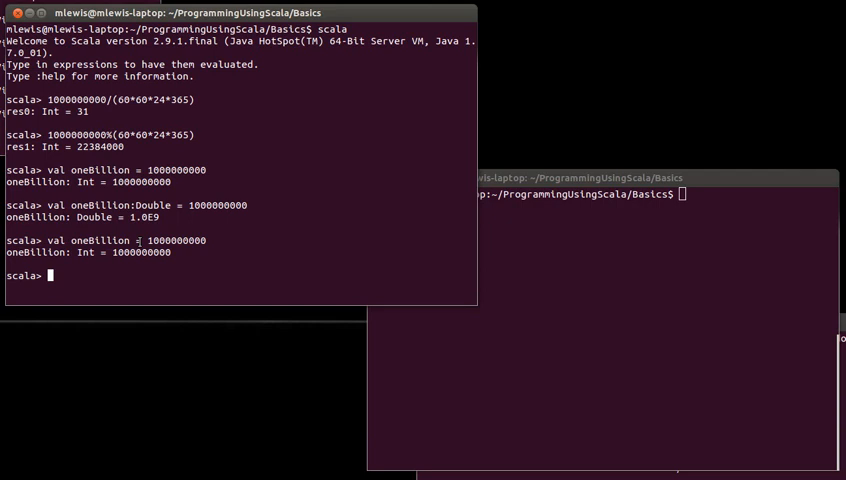
pyautogui.write('o')
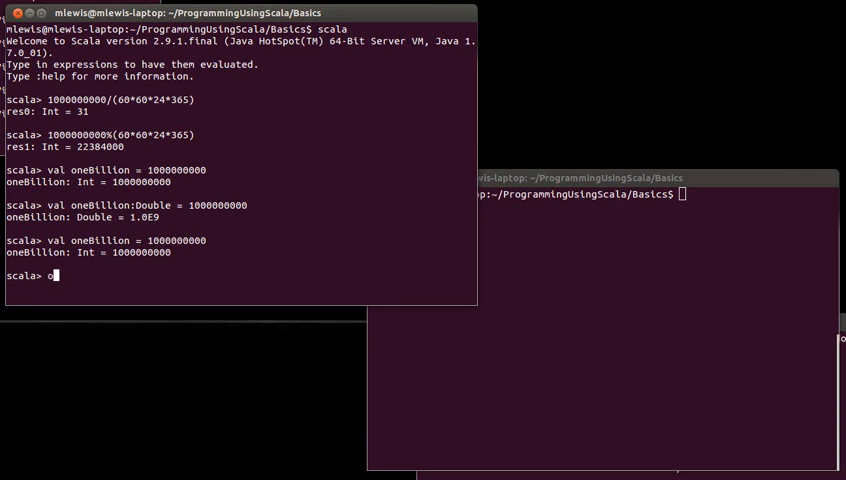
pyautogui.write('neB')
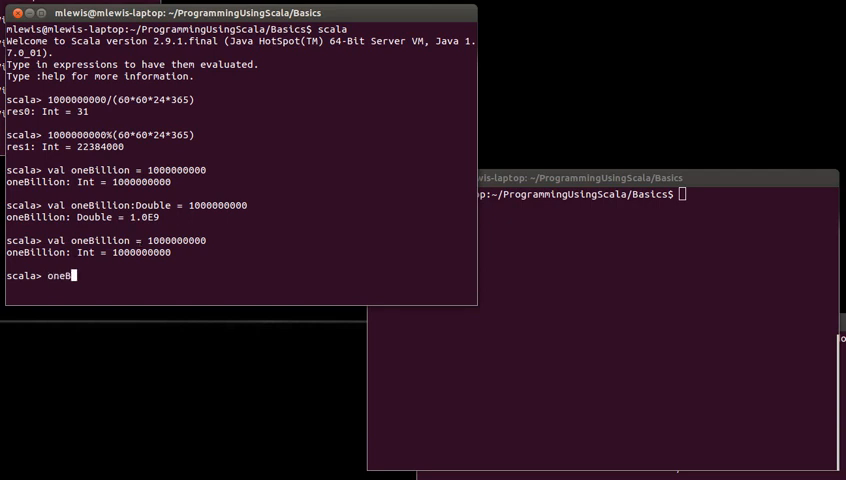
pyautogui.write('illion')
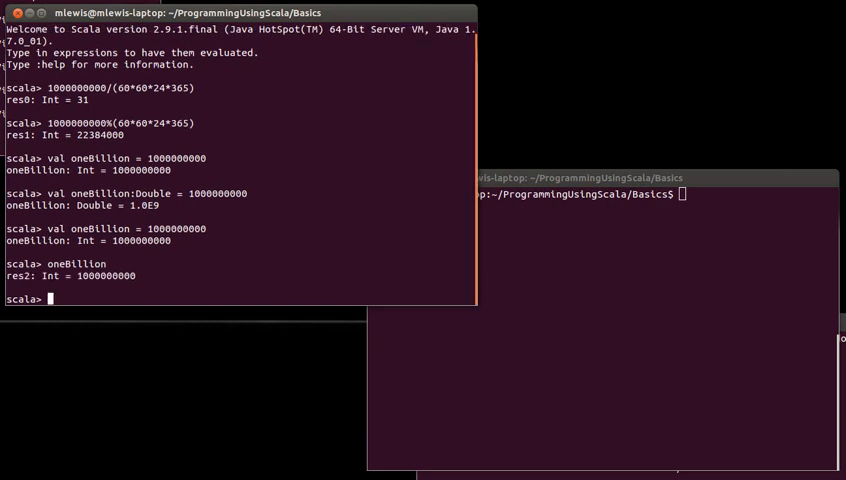
pyautogui.write('oneBillion')
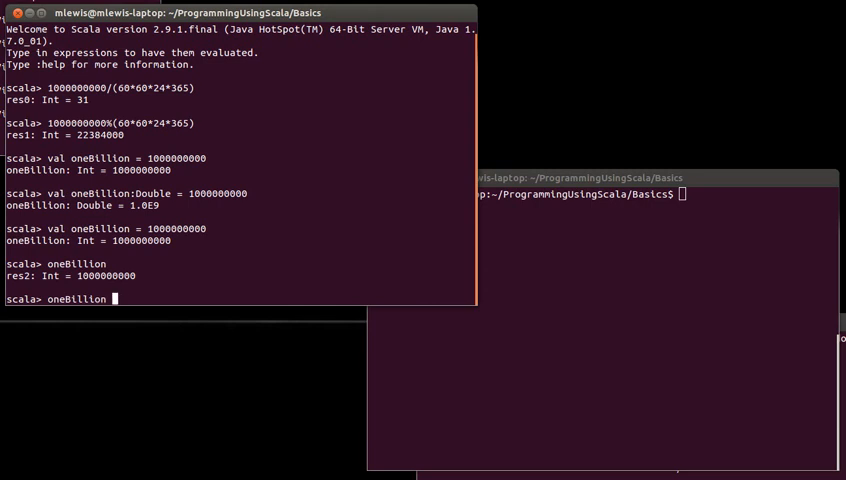
pyautogui.write('/ 365')
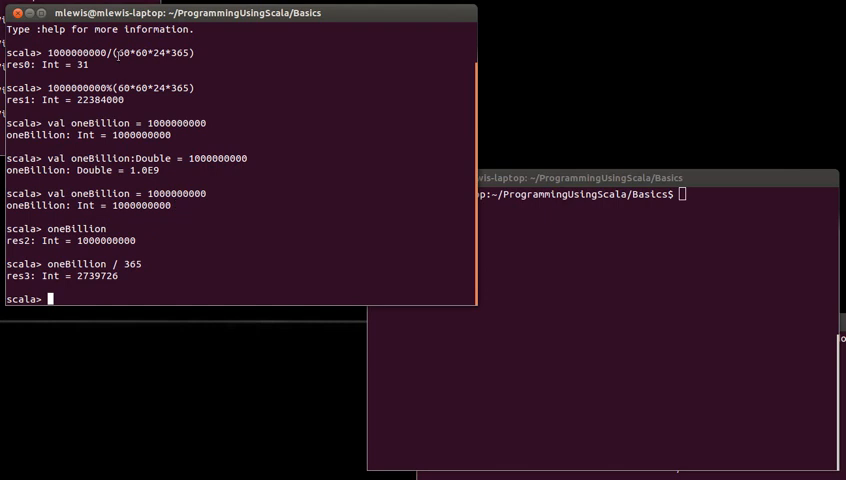
pyautogui.moveTo(207, 62)
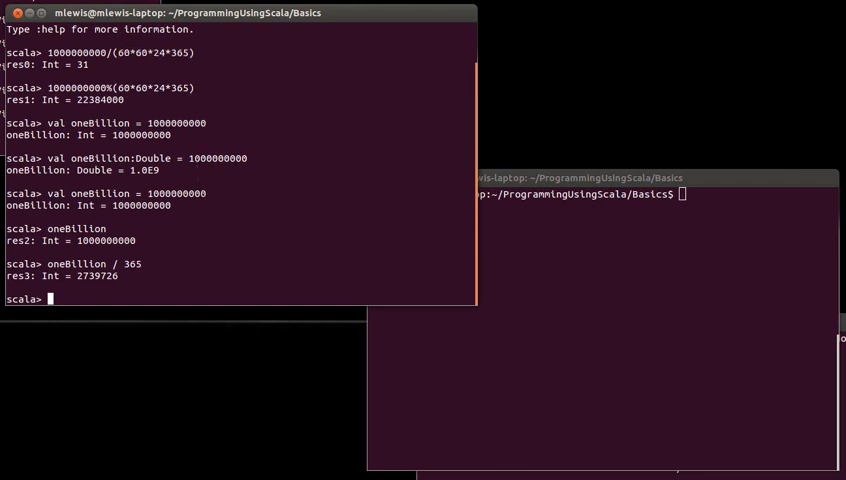
# Enter val secondsInYear = 60*60*24*365, which echoes Int = 31536000
pyautogui.write('val secondsI')
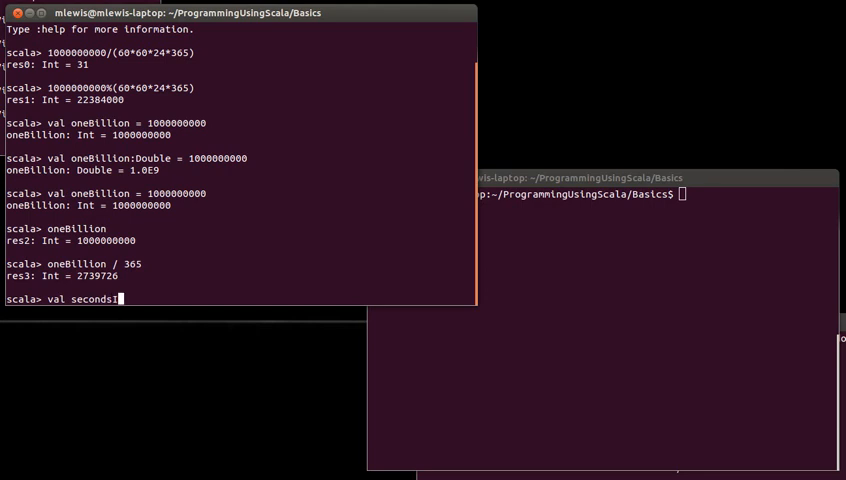
pyautogui.write('nYear')
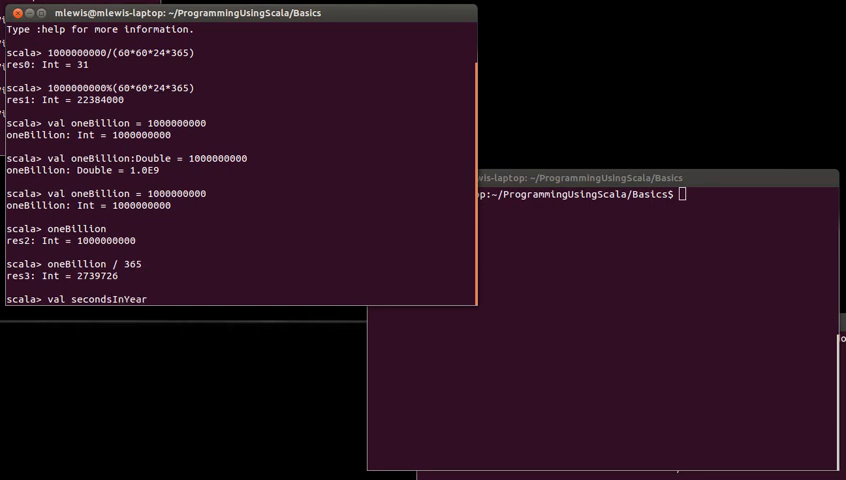
pyautogui.write('=')
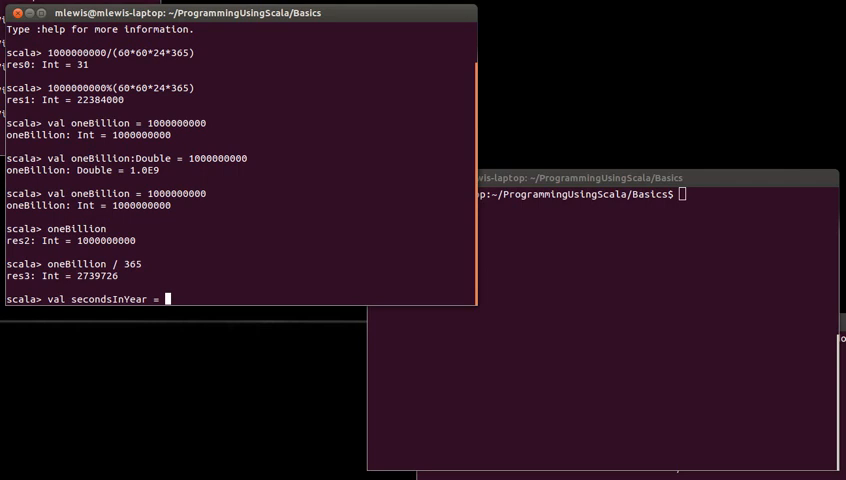
pyautogui.write('60*650')
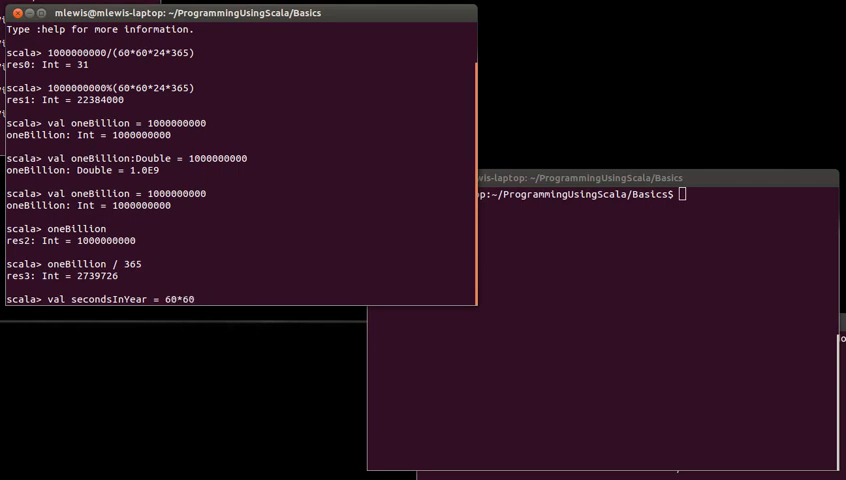
pyautogui.write('*24*')
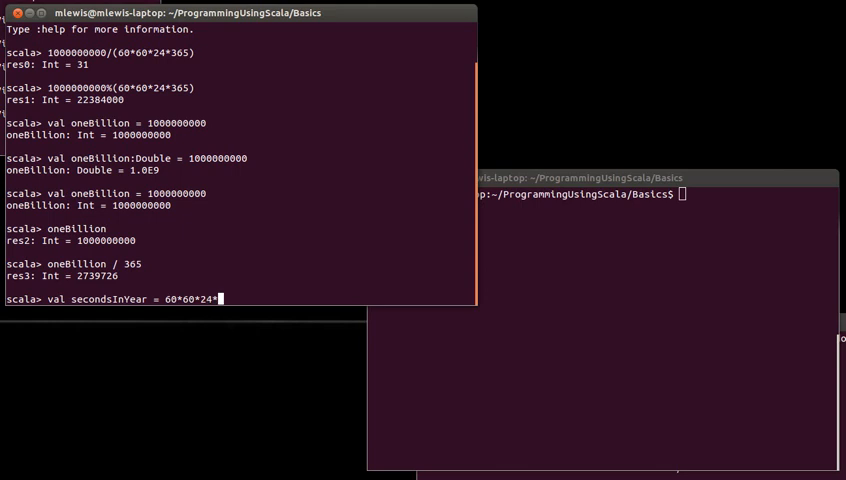
pyautogui.write('365')
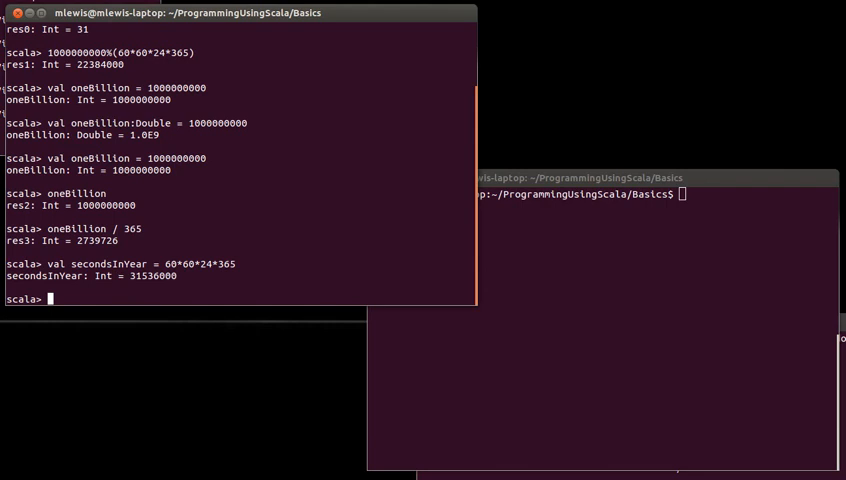
pyautogui.write('o')
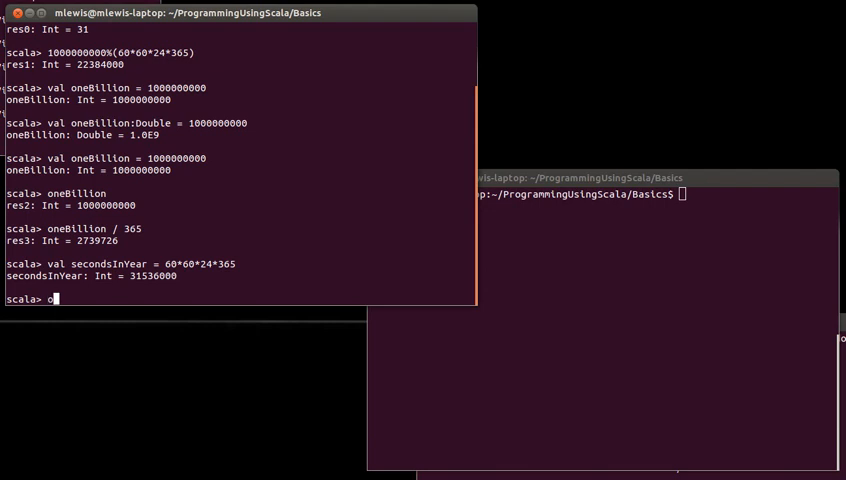
# Enter val ageAtBillionSeconds = oneBillion/secondsInYear, yielding Int = 31
pyautogui.write('n')
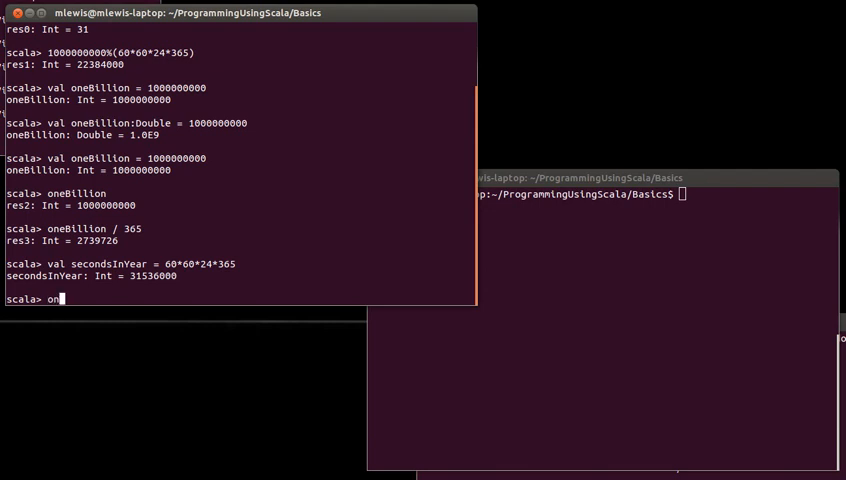
pyautogui.write('eBillion')
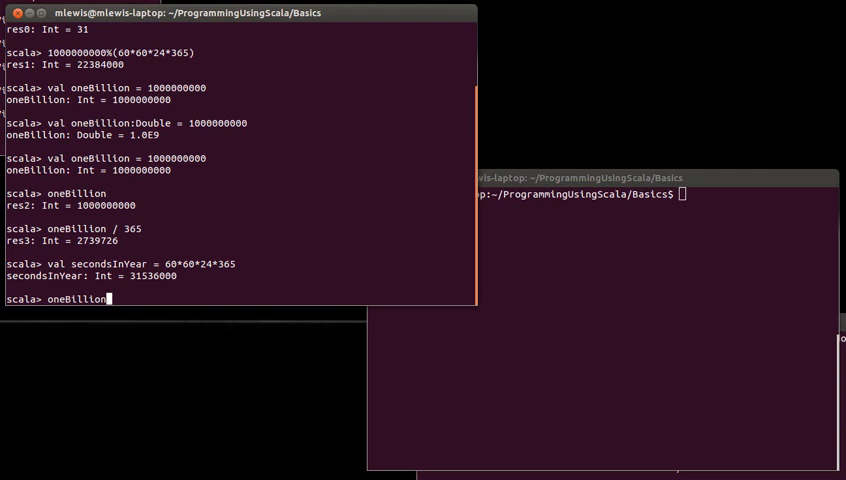
pyautogui.write('/seo')
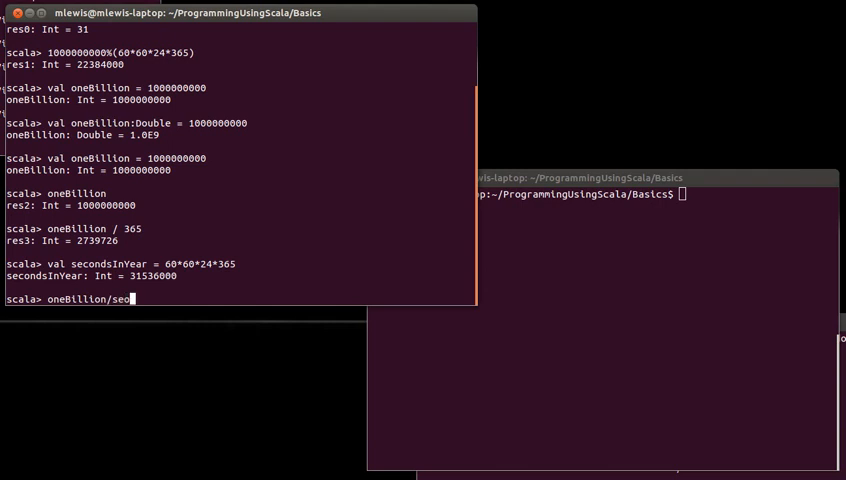
pyautogui.write('ncdsInYear')
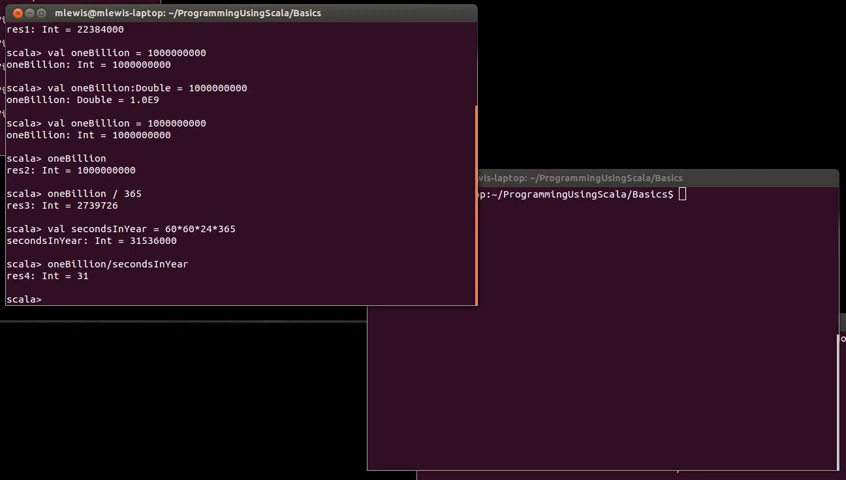
pyautogui.write('oneBillion/secondsInYear')
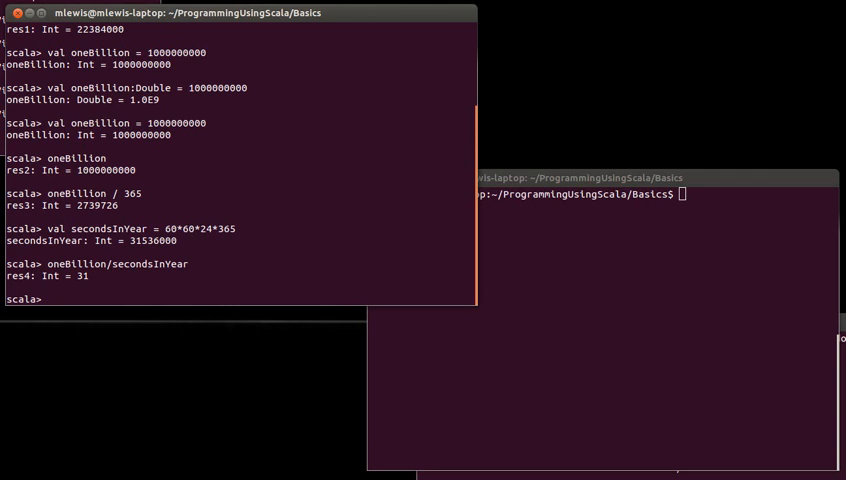
pyautogui.write('oneBillion/secondsInYear')
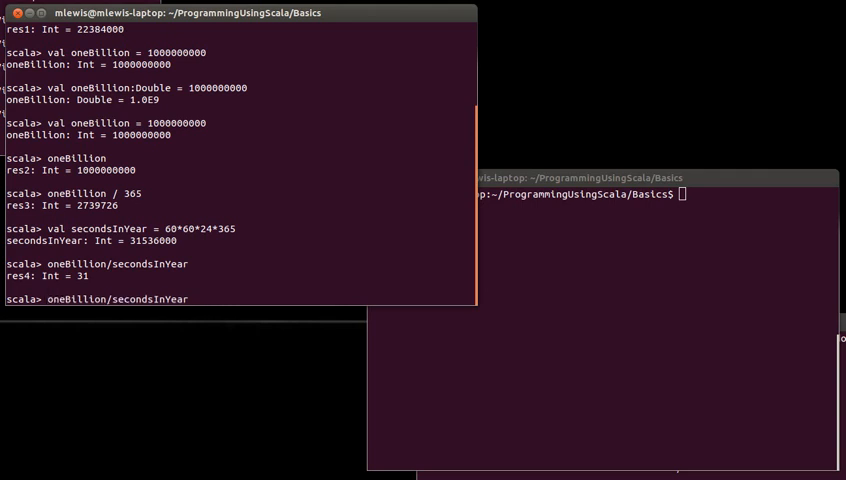
pyautogui.write('val')
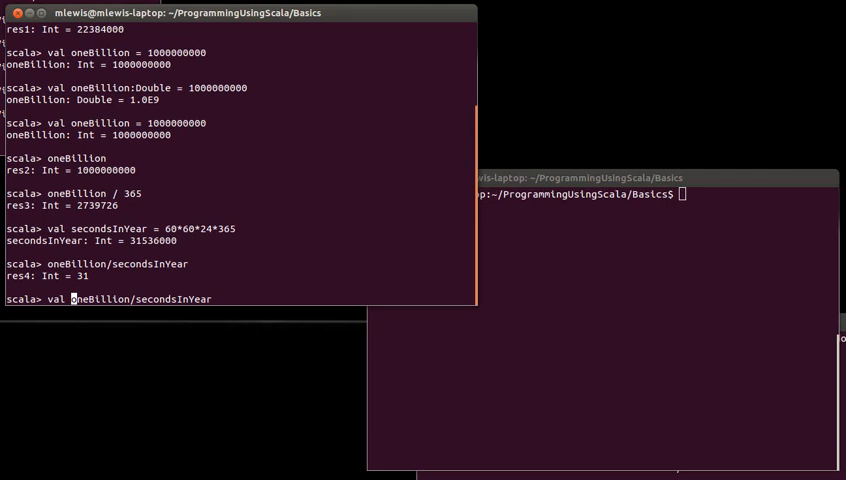
pyautogui.write('ageAtBillionSeconds =')
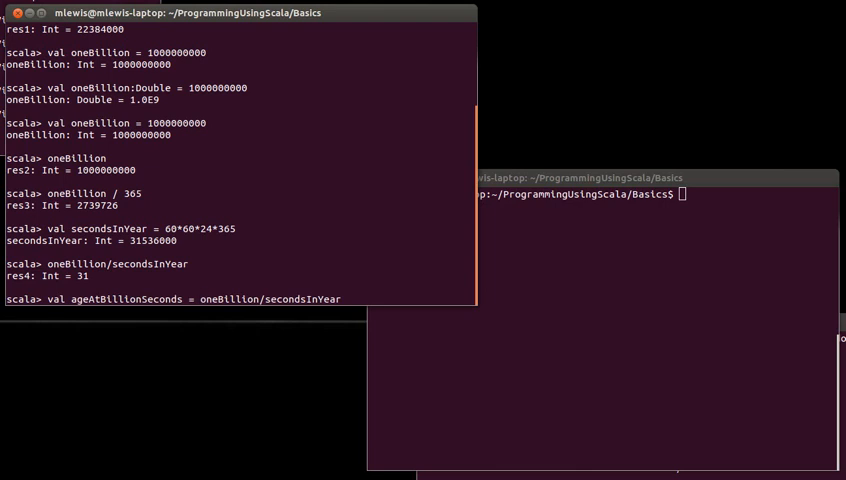
pyautogui.press('Return')
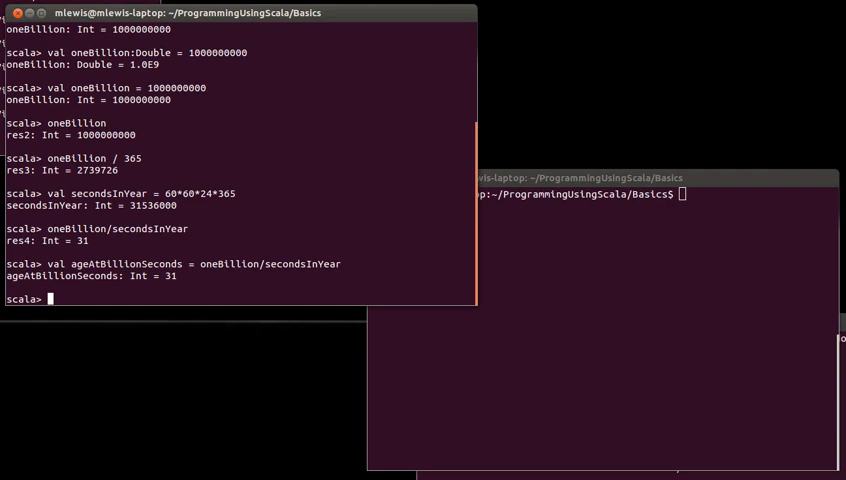
# Enter val monthAtBillionSeconds = (oneBillion % secondsInYear)/(60*60*24*30), yielding Int = 8
pyautogui.write('val')
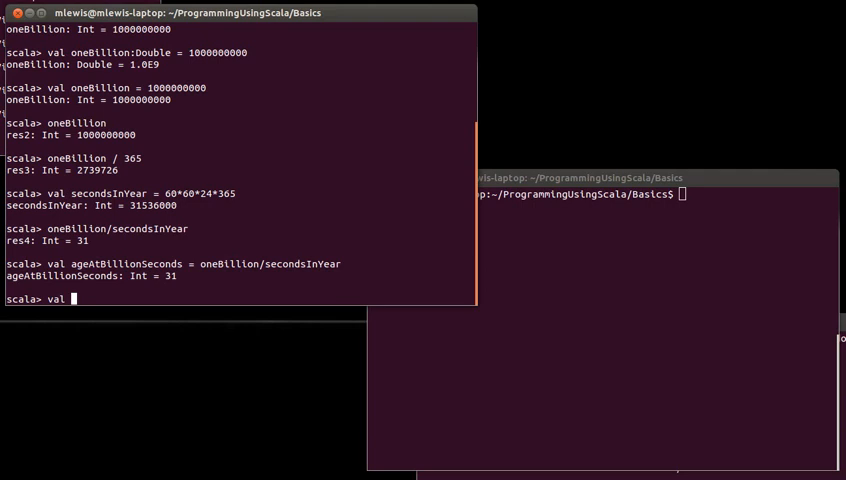
pyautogui.write('mont')
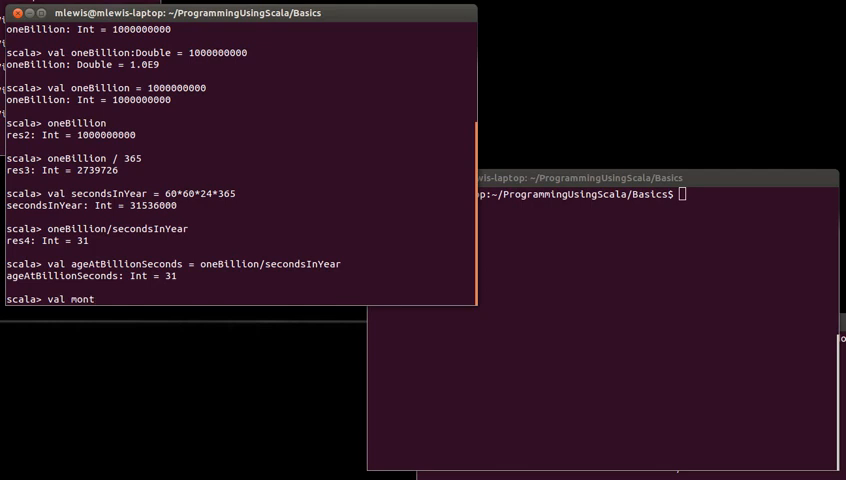
pyautogui.write('hAtBillionSeconds =')
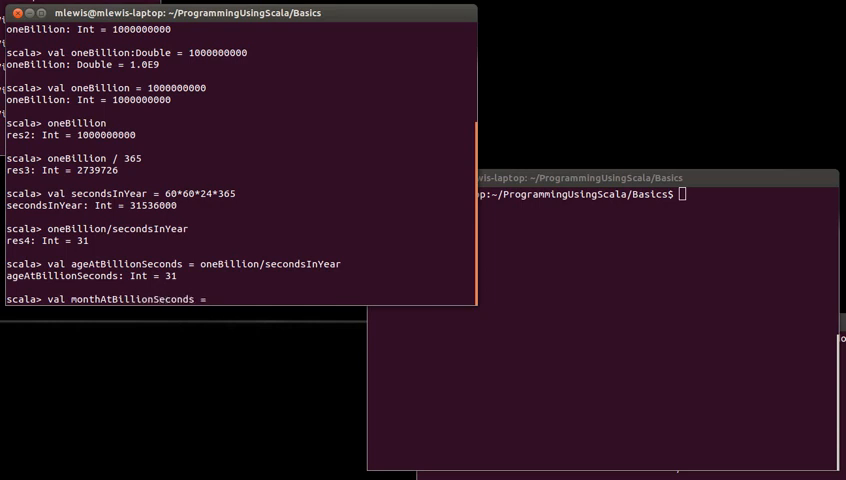
pyautogui.write('(')
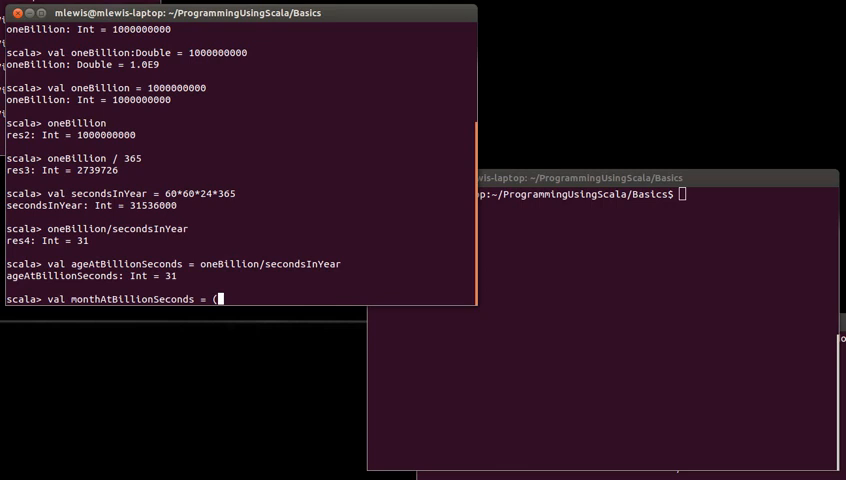
pyautogui.write('oneBilli')
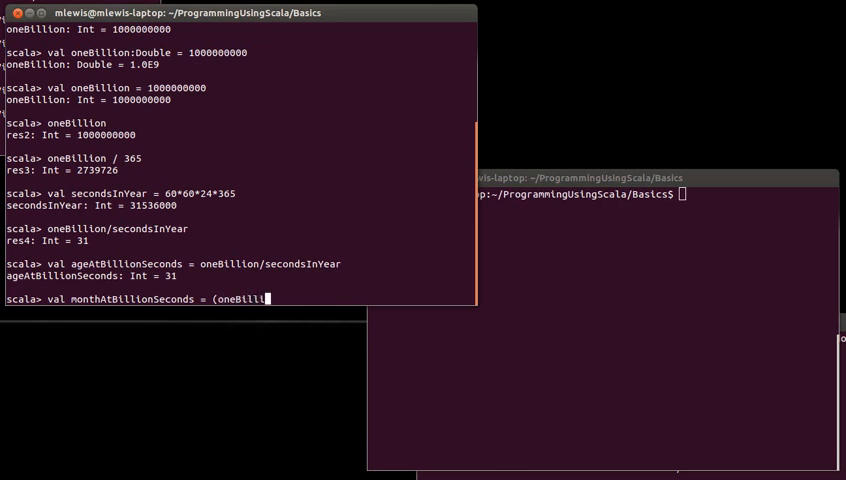
pyautogui.write('%')
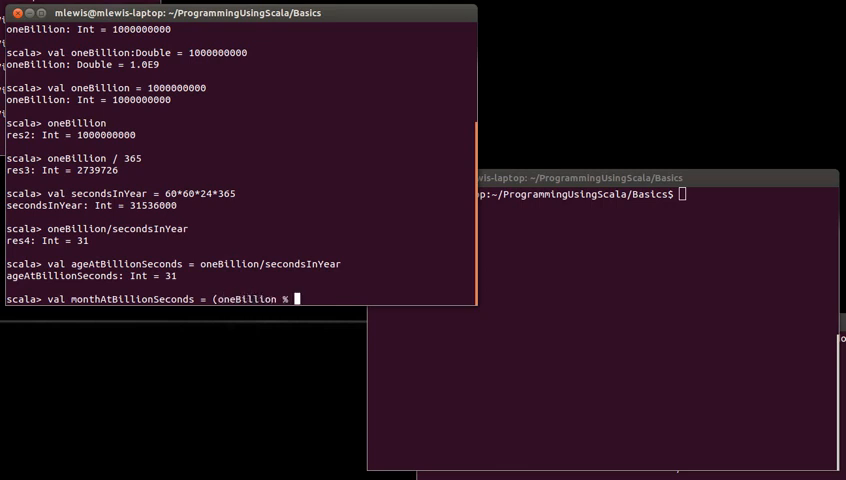
pyautogui.write('secondsInYear')
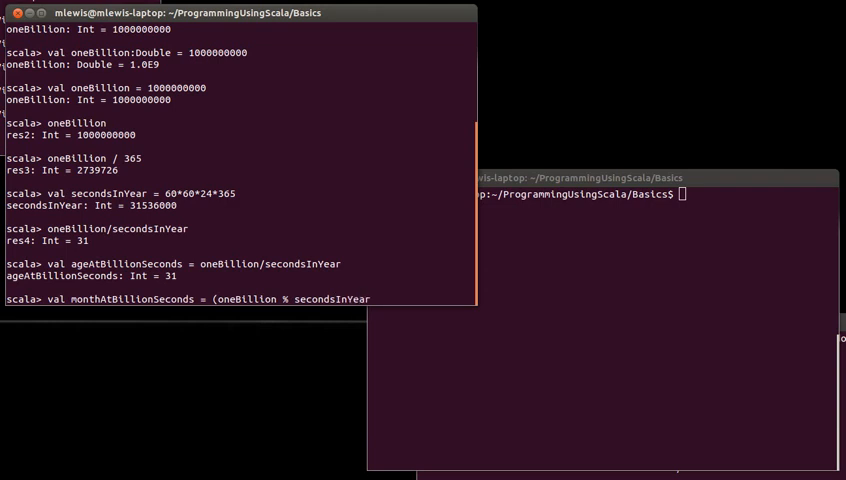
pyautogui.write(')')
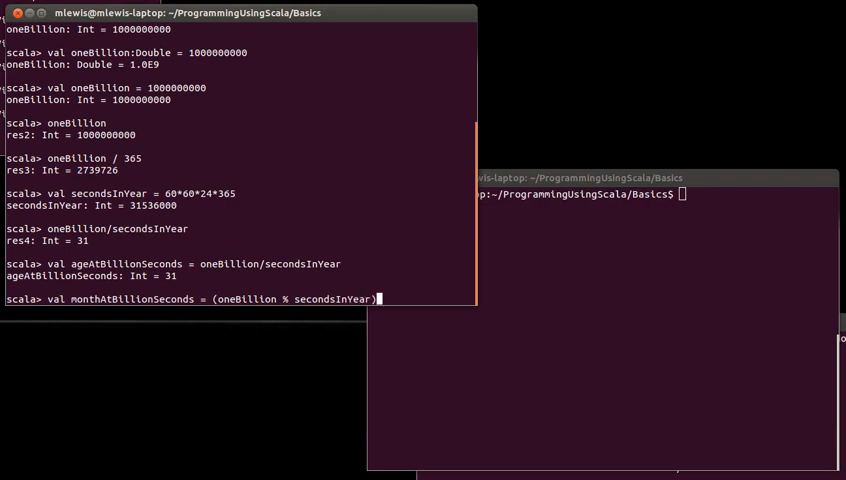
pyautogui.write('/(')
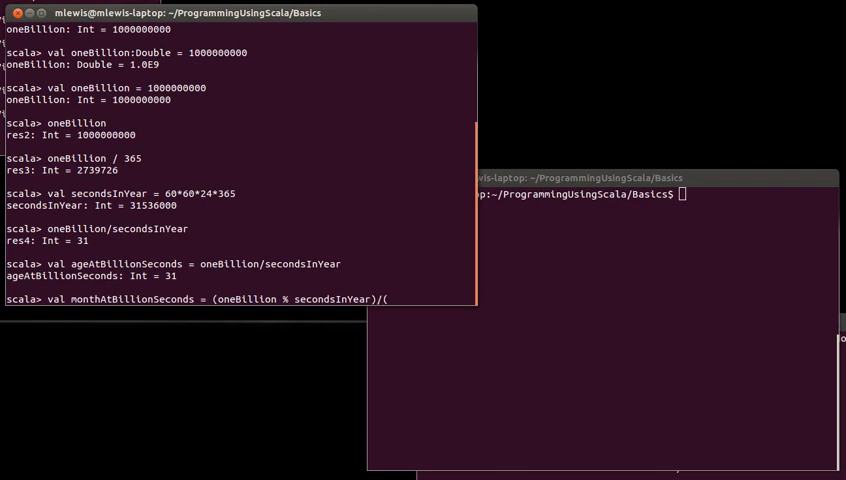
pyautogui.write('60*')
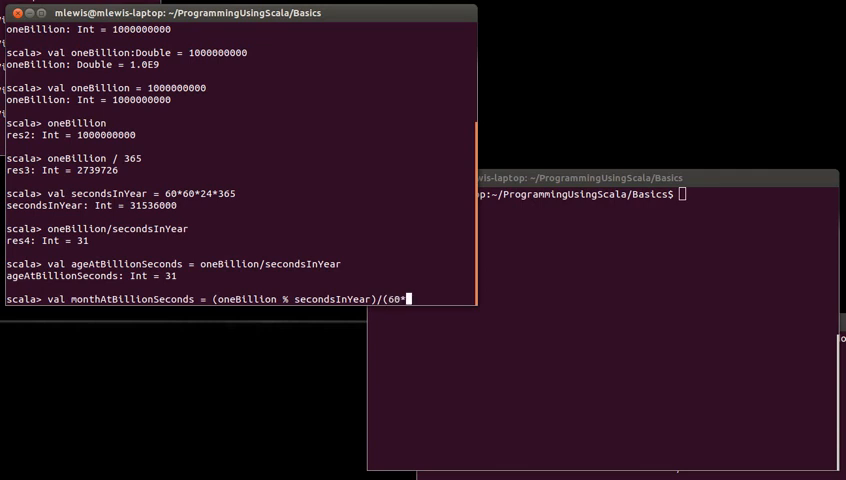
pyautogui.write('0*2')
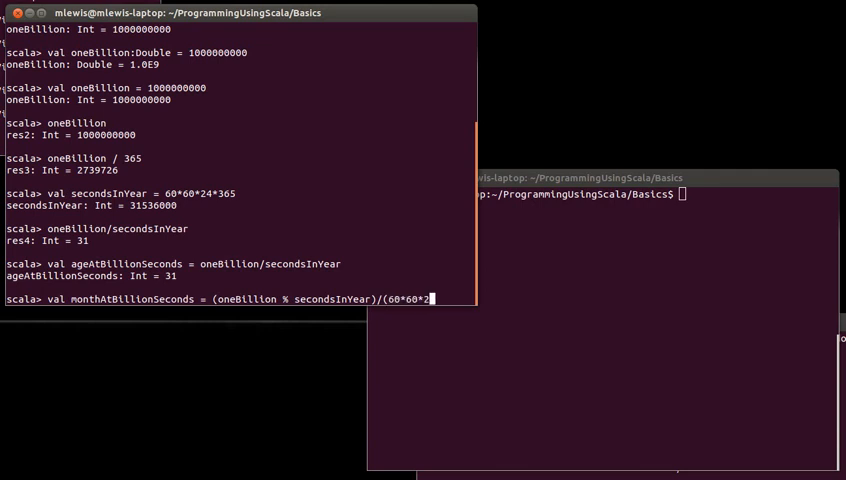
pyautogui.write('4*30)')
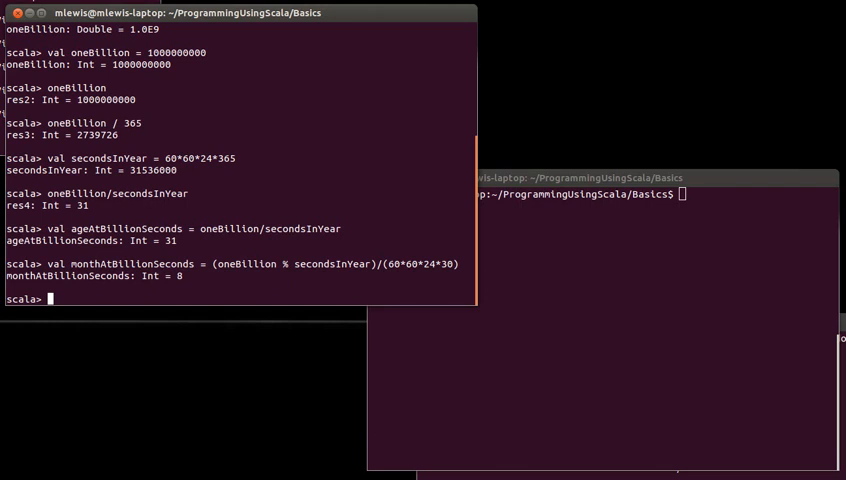
# Enter var age = 7 and begin typing a reassignment of age
pyautogui.write('v')
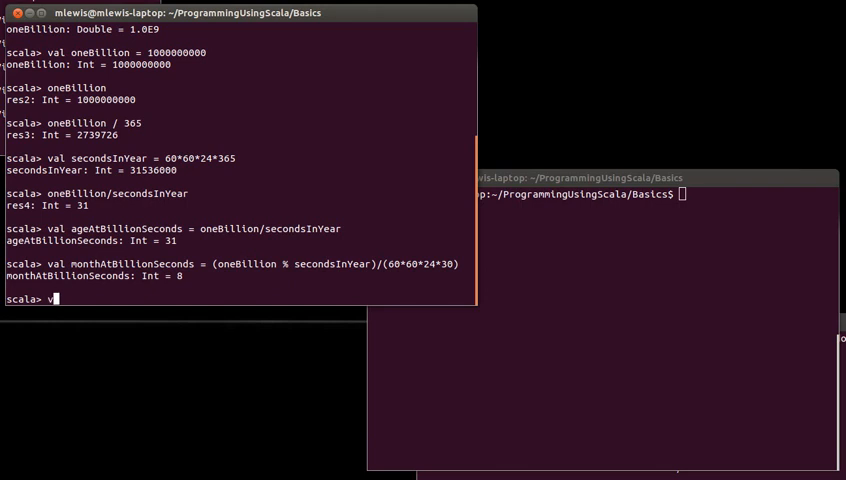
pyautogui.write('ar a')
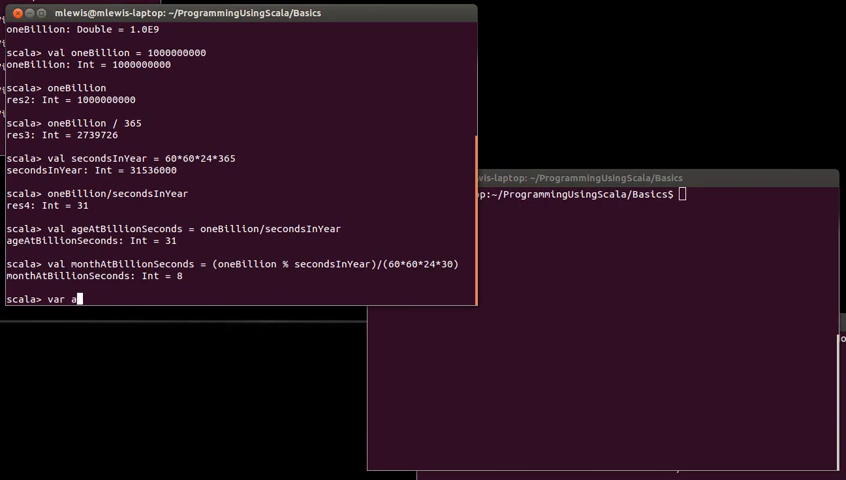
pyautogui.write('ge = 7')
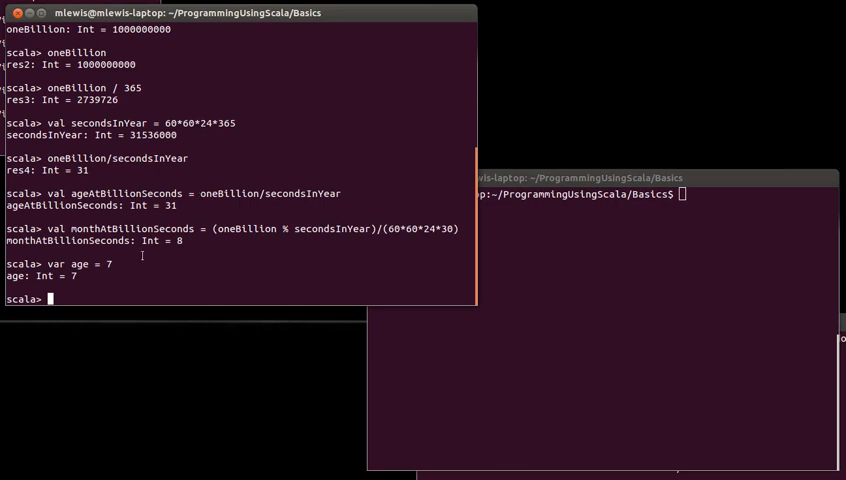
pyautogui.write('age =')
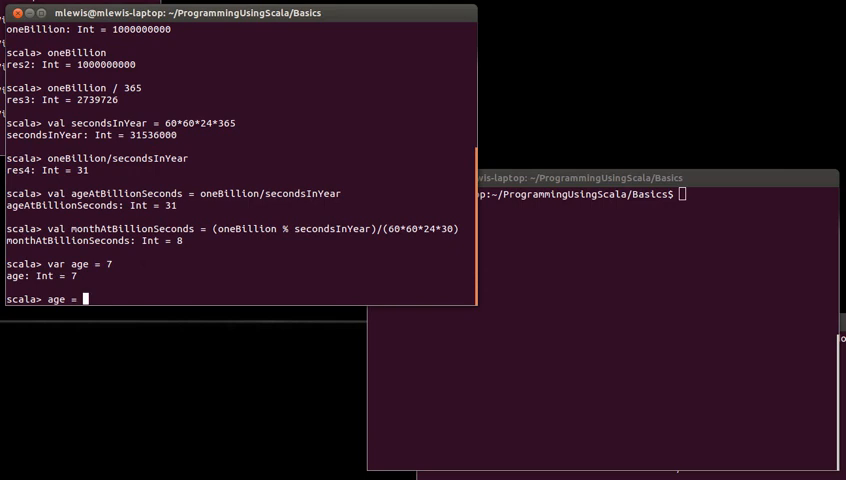
# Complete age = 8, highlight the age name, and start a new entry
pyautogui.write('8')
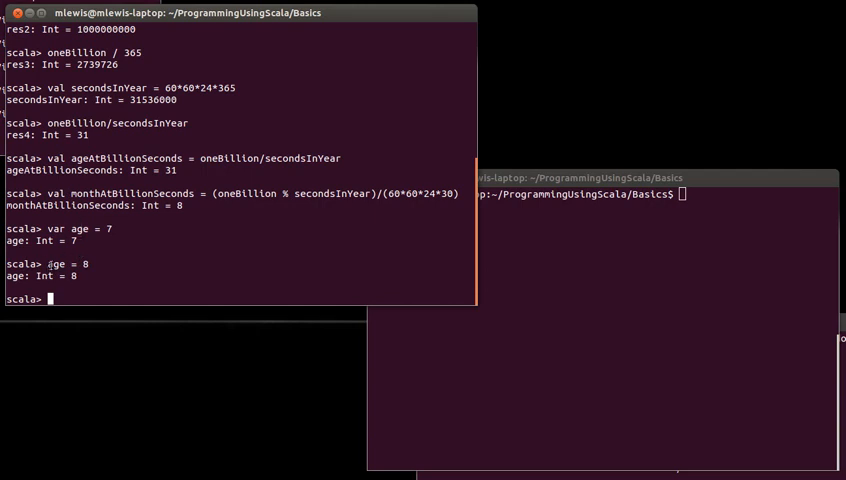
pyautogui.doubleClick(55, 264)
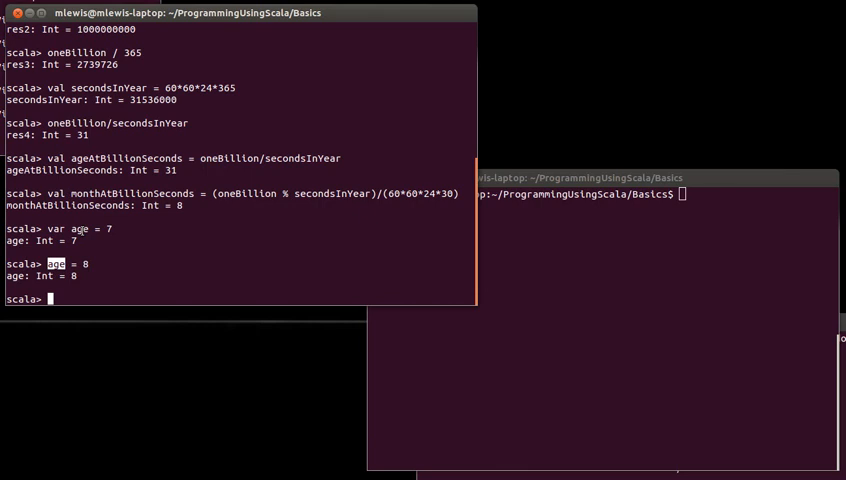
pyautogui.write('o')
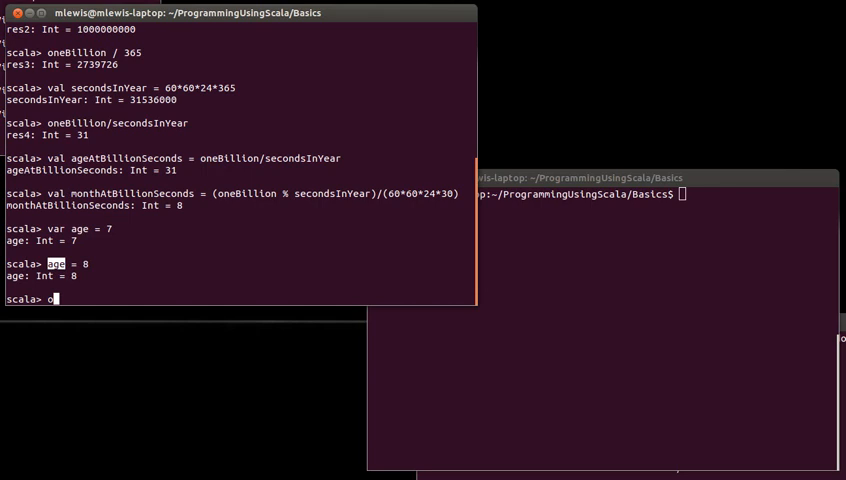
# Run oneBillion = 42 to trigger the 'reassignment to val' error, then start typing age
pyautogui.write('neBillion')
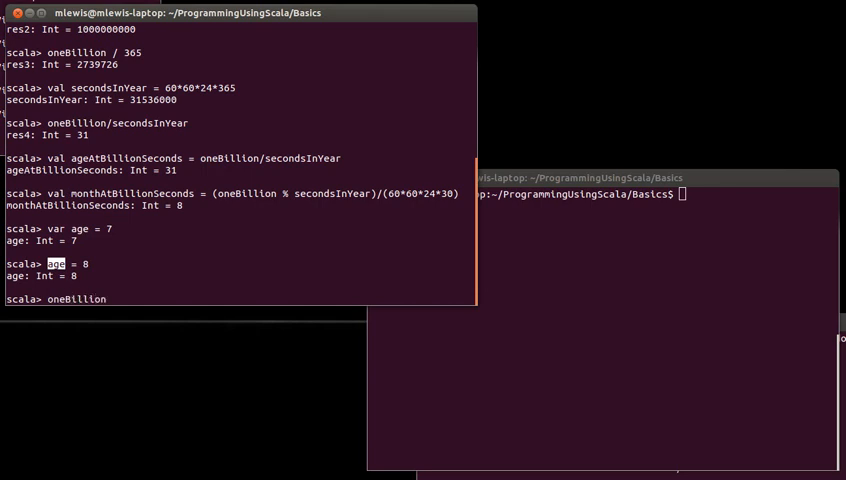
pyautogui.write('=')
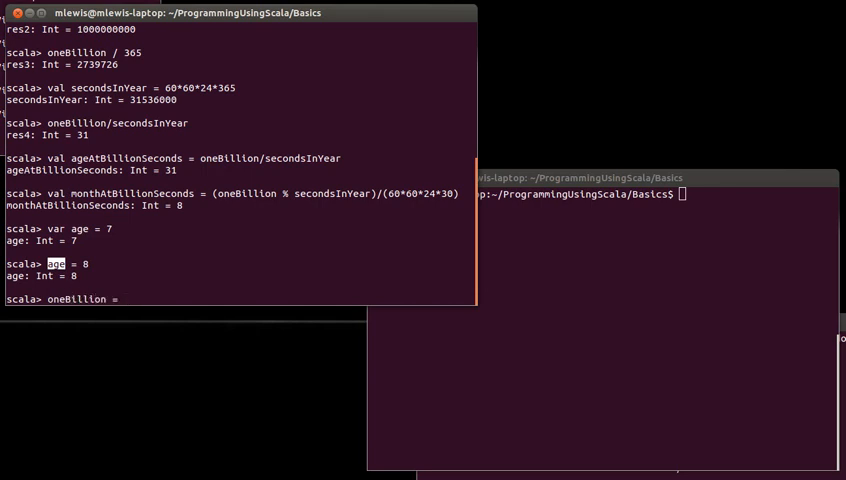
pyautogui.press('Return')
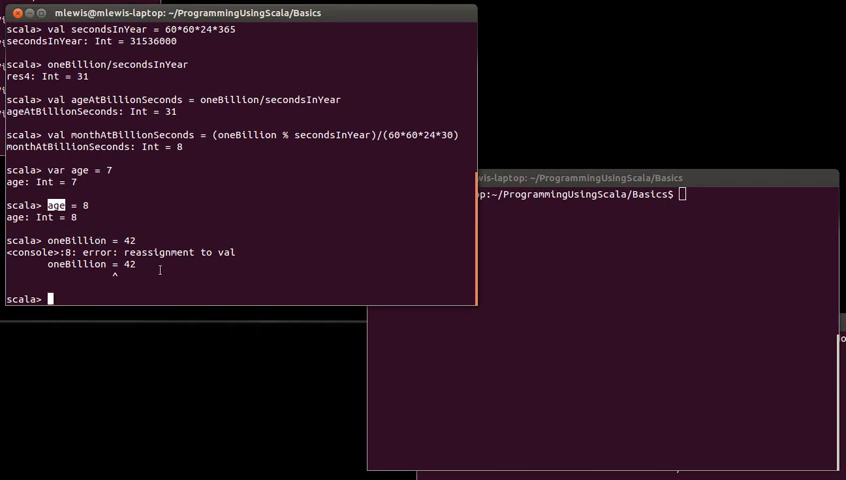
pyautogui.moveTo(251, 293)
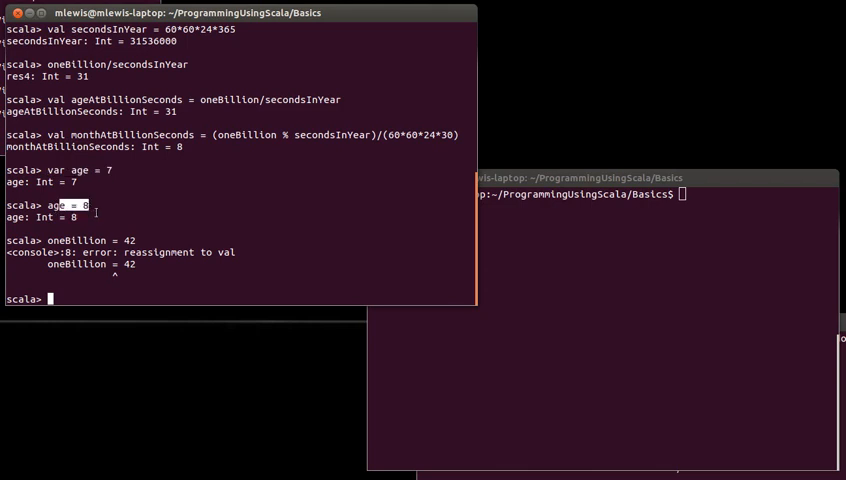
pyautogui.write('age')
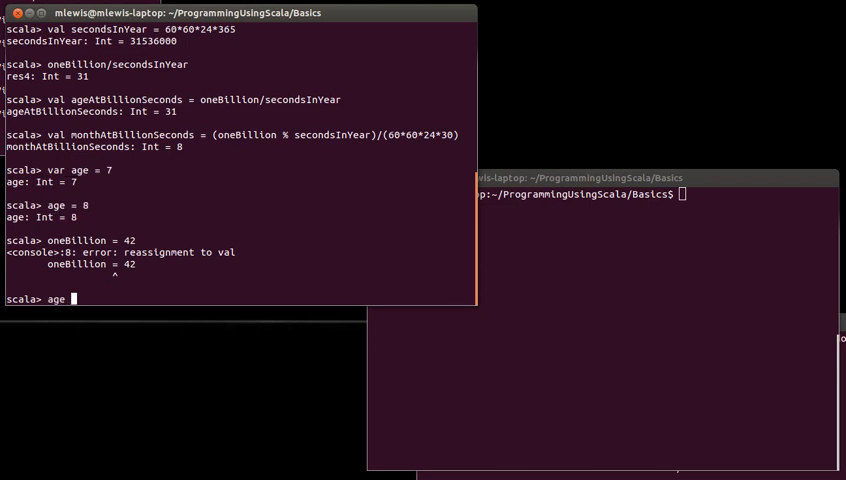